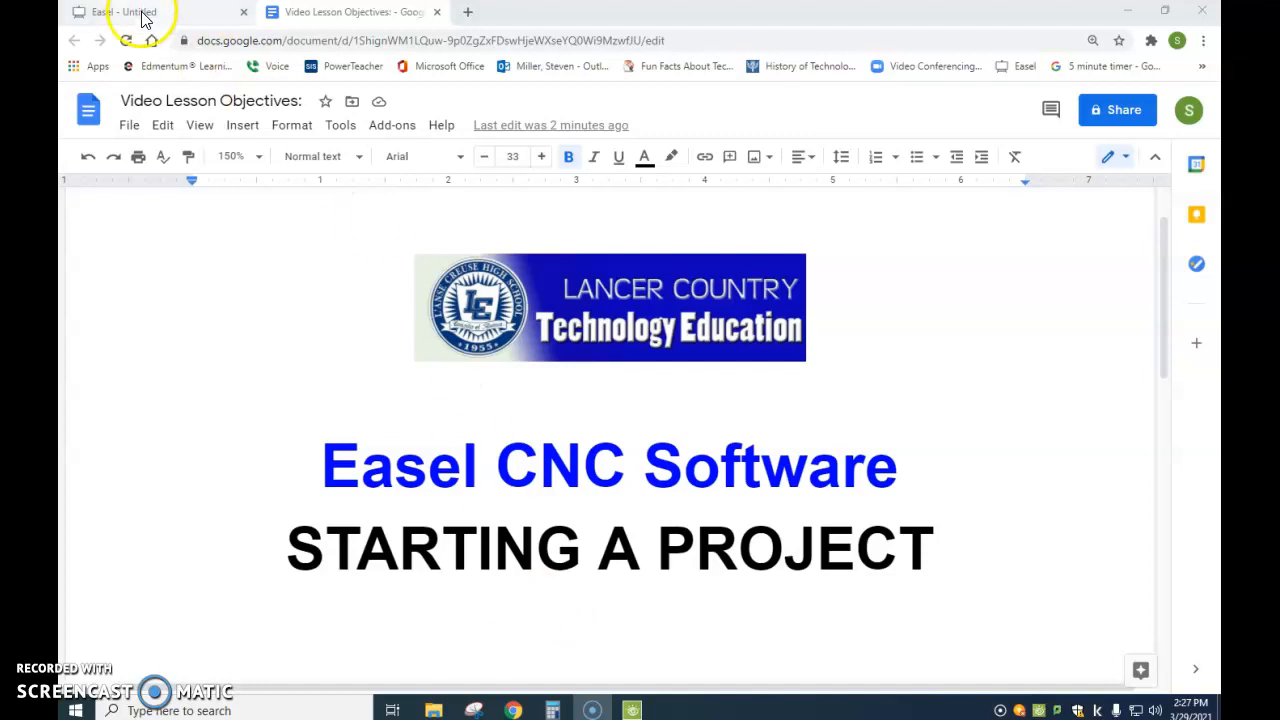
Switch from the Google Doc to the untitled Easel project.
{"action": "left_click", "coordinate": [140, 12]}
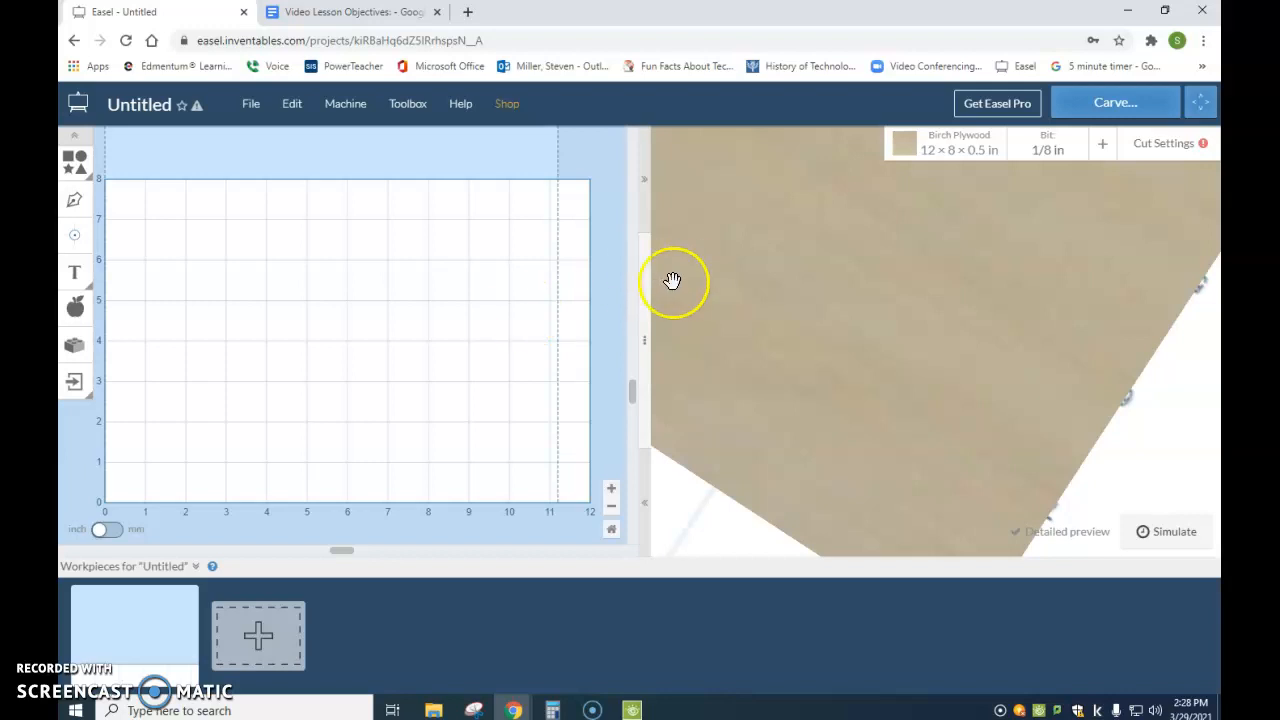
Start a new project via File > New and leave the old project page.
{"action": "left_click", "coordinate": [250, 104]}
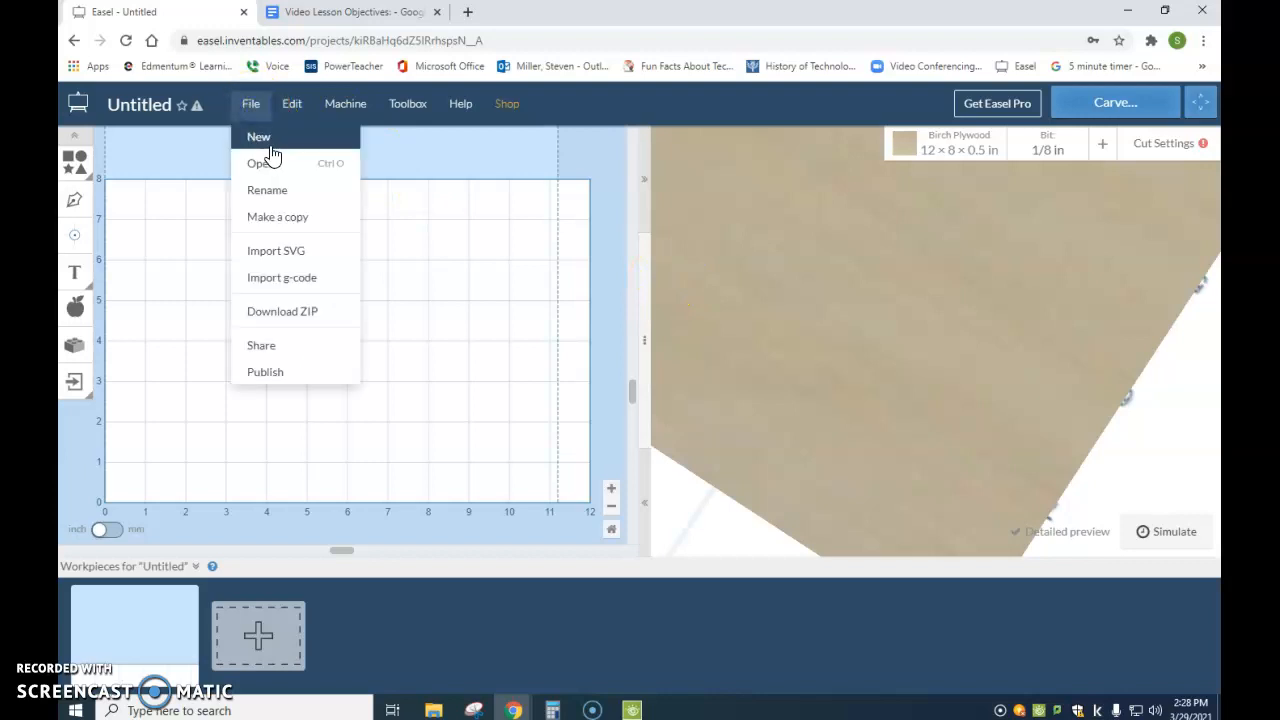
{"action": "left_click", "coordinate": [258, 136]}
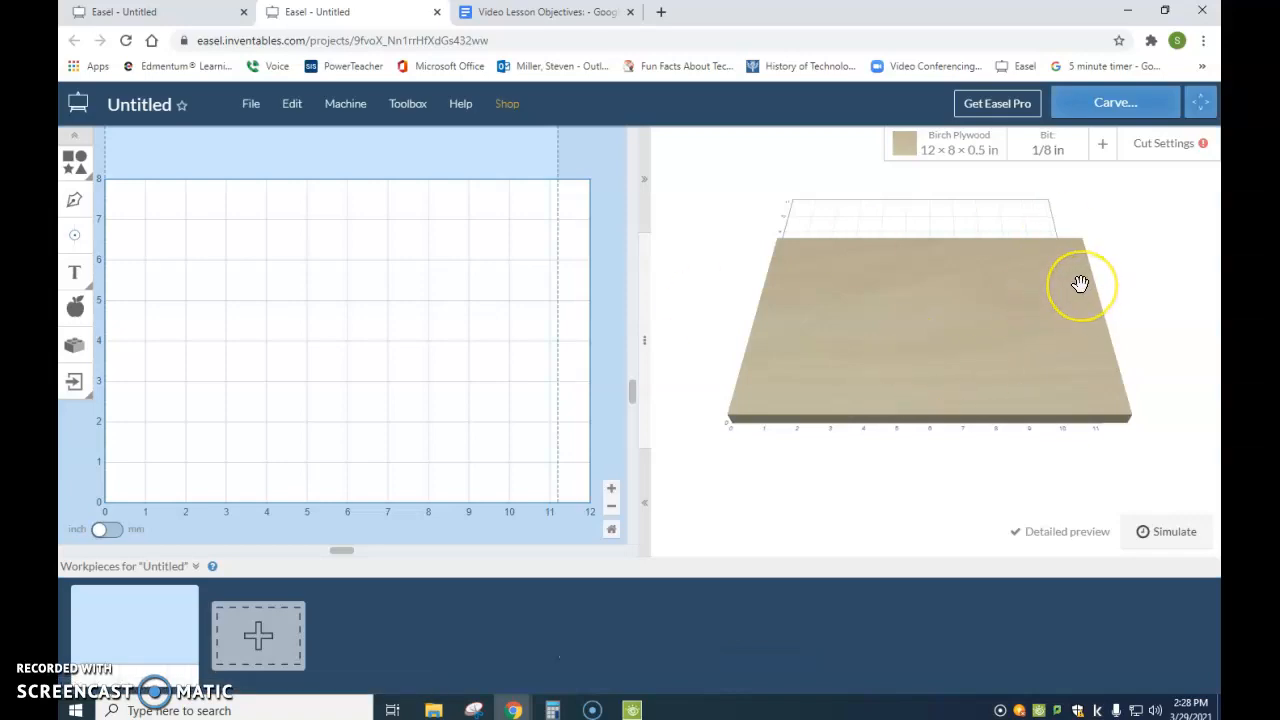
{"action": "left_click", "coordinate": [240, 12]}
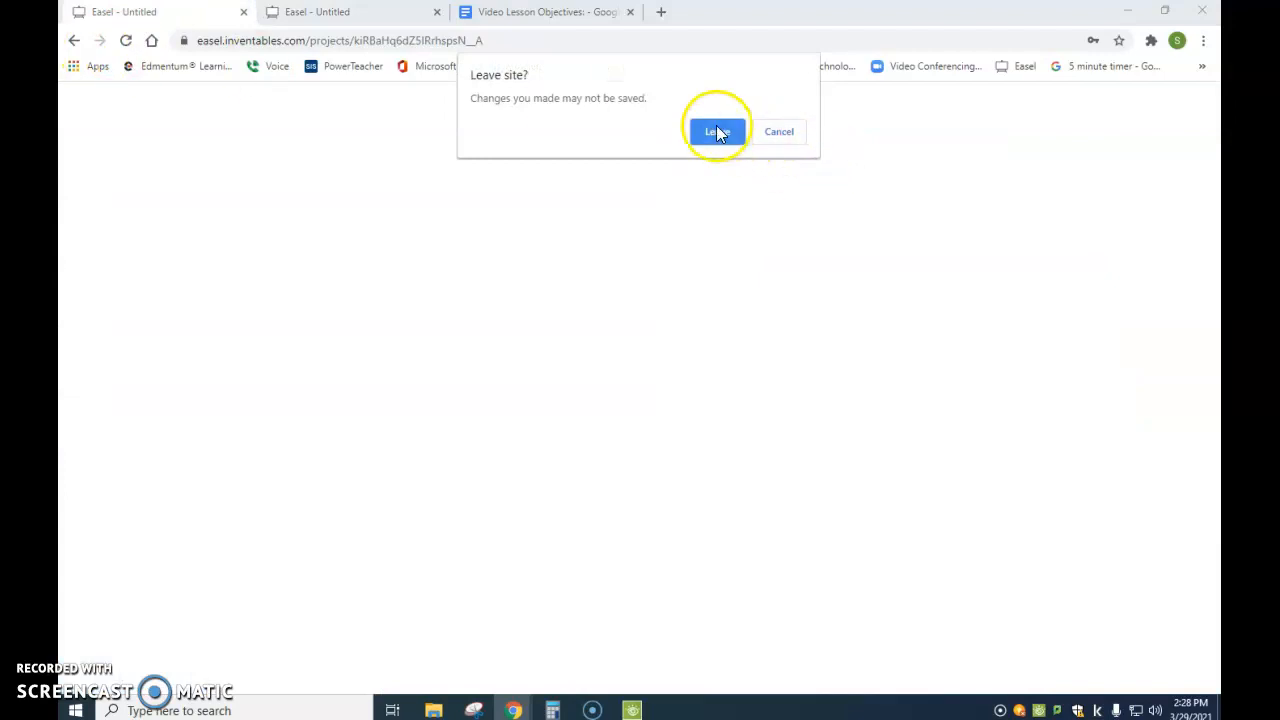
{"action": "left_click", "coordinate": [716, 132]}
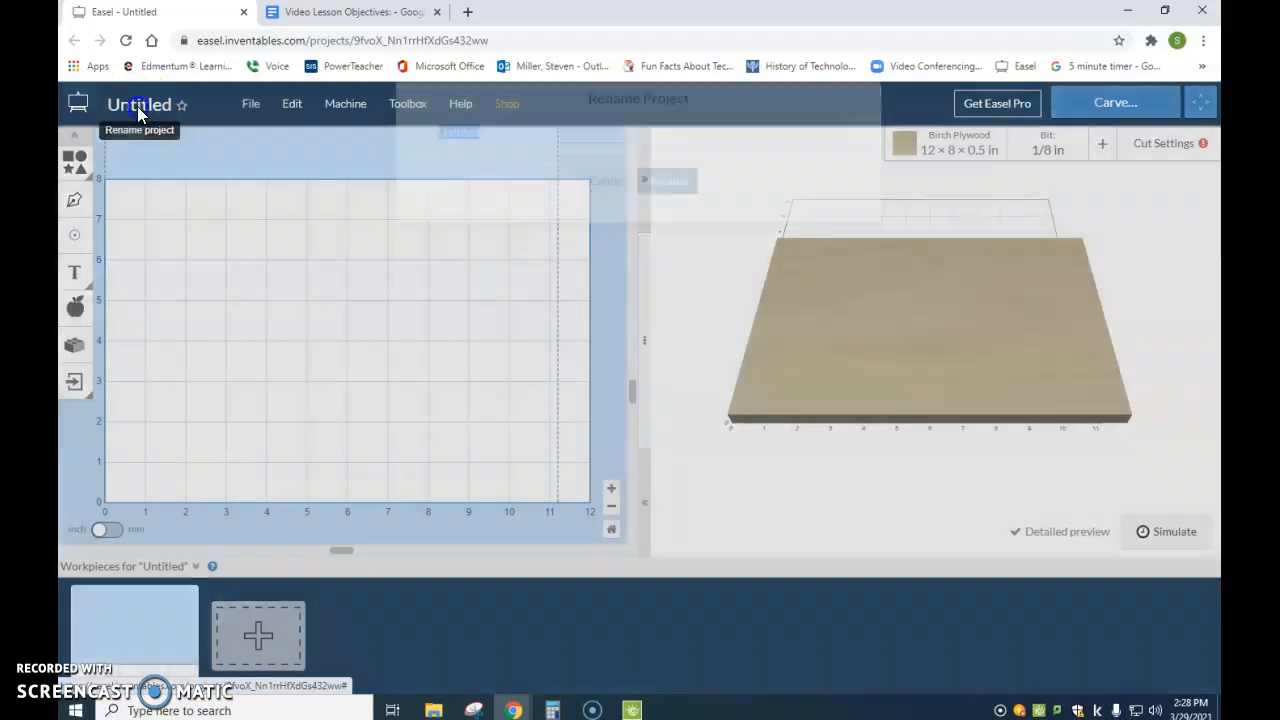
Rename the untitled project to '1 Project' as the first project.
{"action": "left_click", "coordinate": [140, 104]}
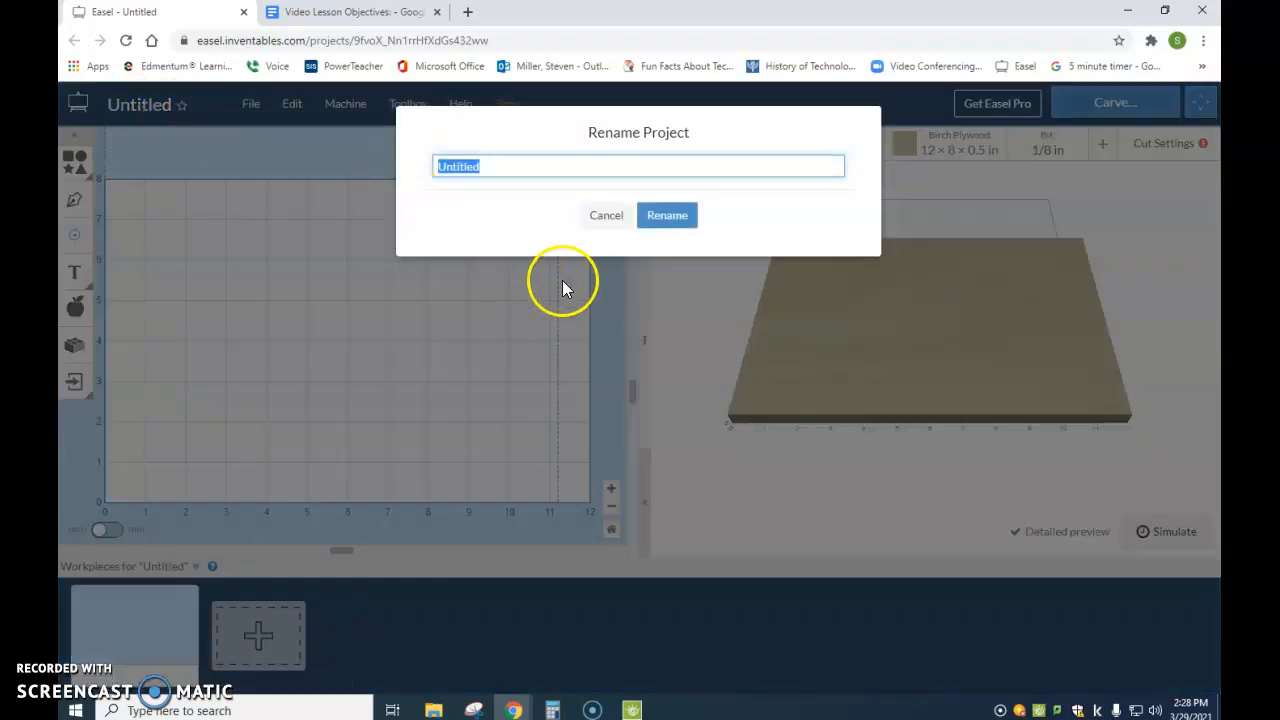
{"action": "type", "text": "Firs"}
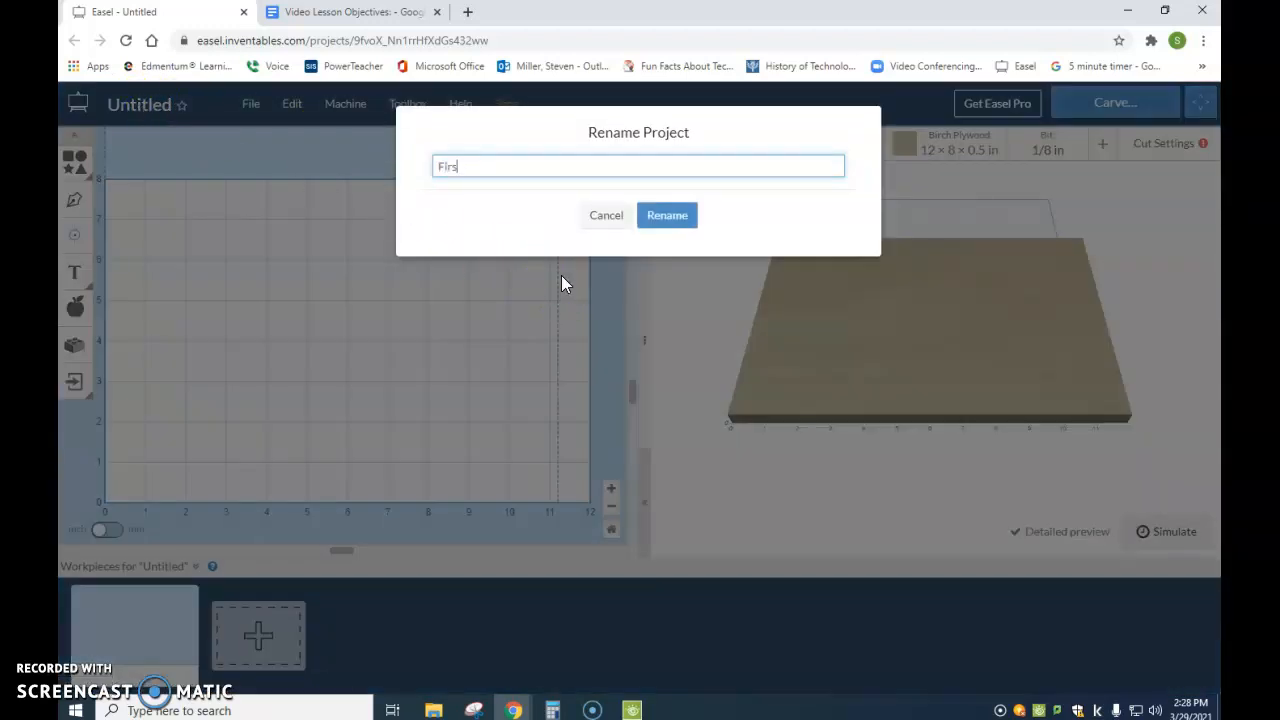
{"action": "key", "text": "Backspace"}
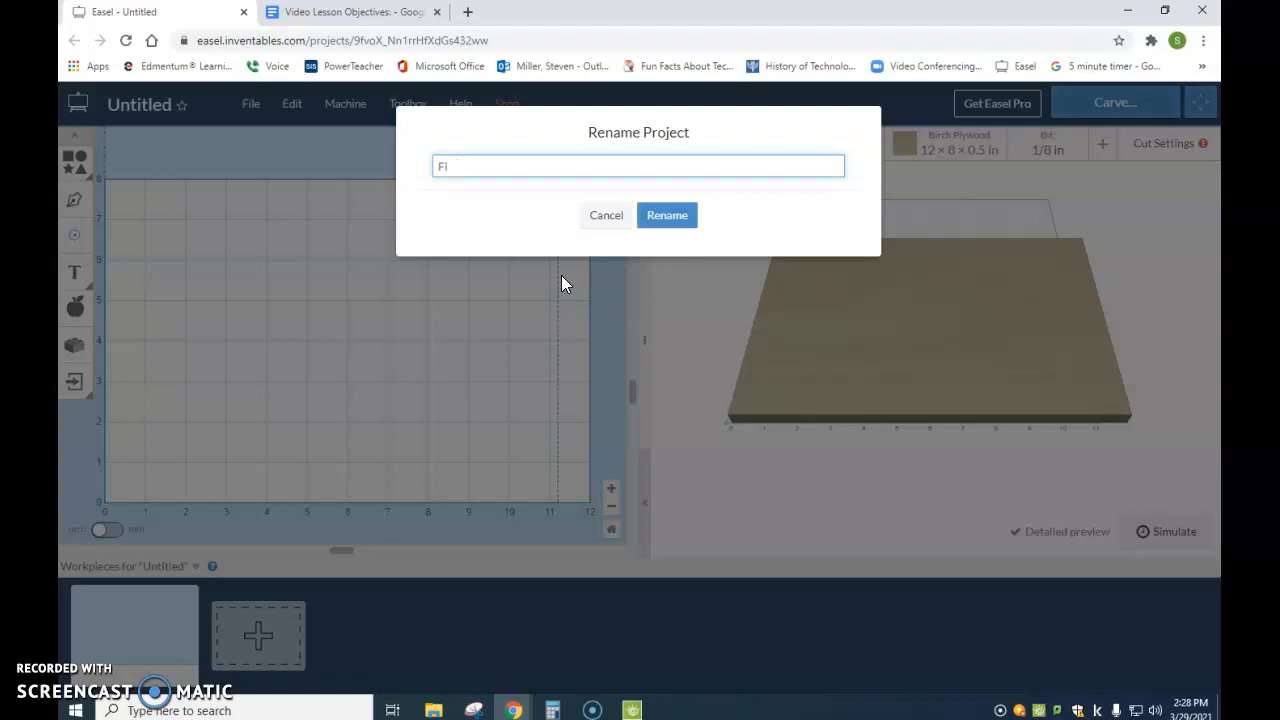
{"action": "type", "text": "1_Miller_First"}
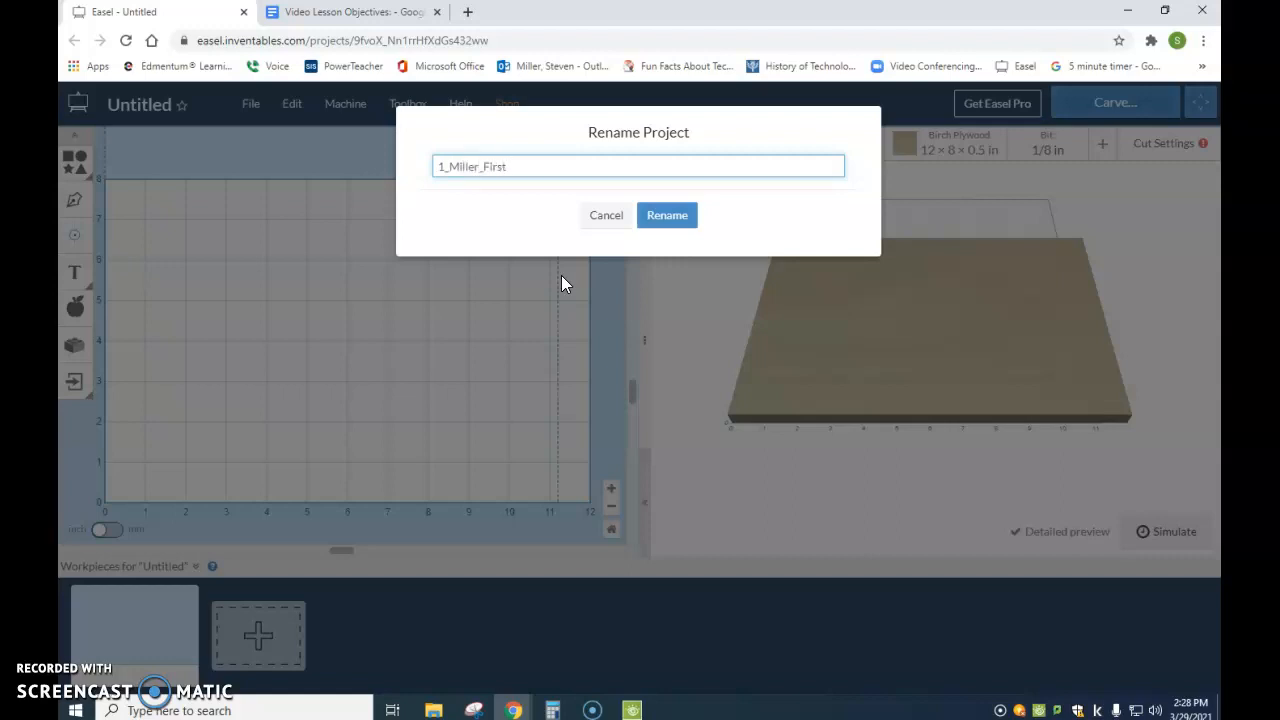
{"action": "type", "text": "Project"}
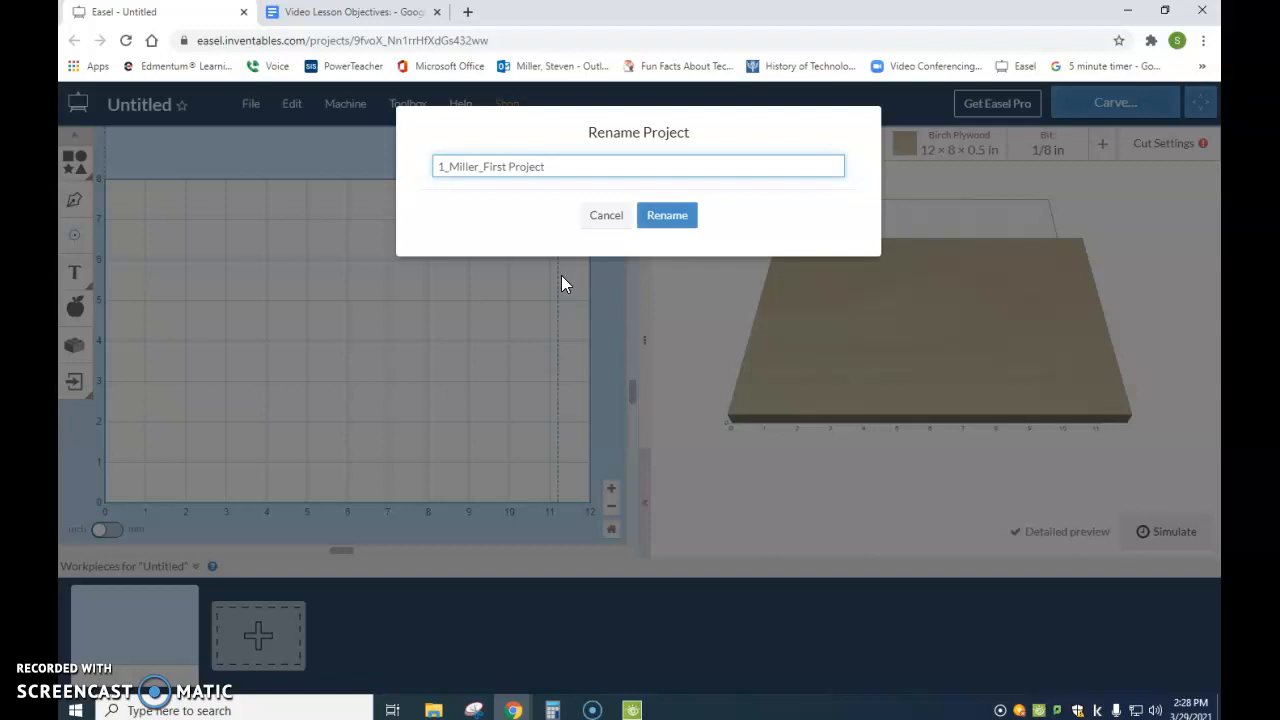
{"action": "left_click", "coordinate": [666, 216]}
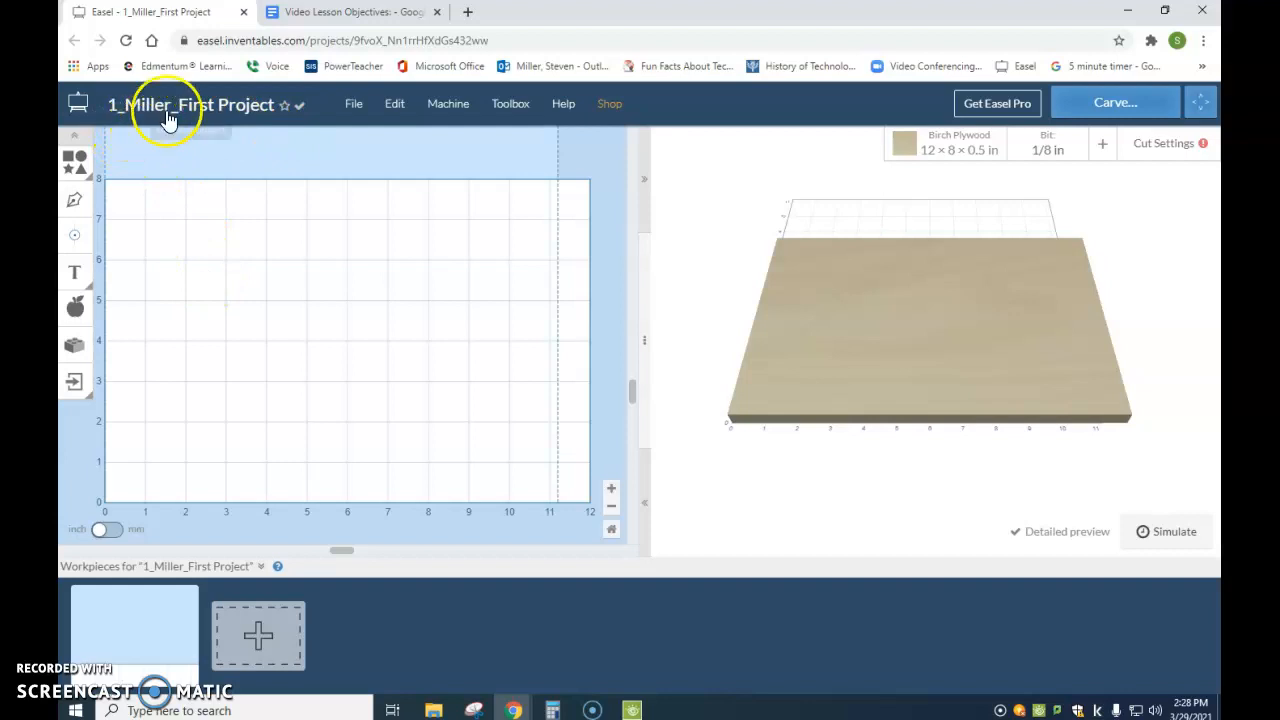
{"action": "mouse_move", "coordinate": [284, 150]}
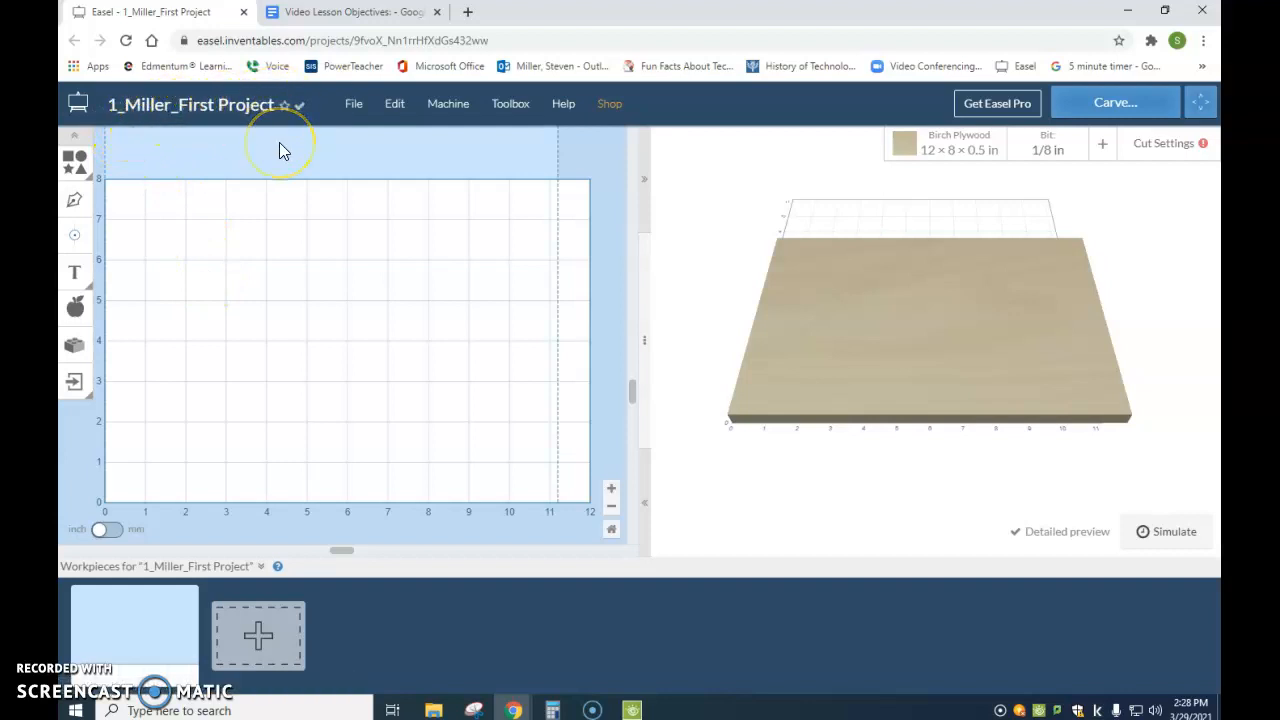
{"action": "mouse_move", "coordinate": [1036, 294]}
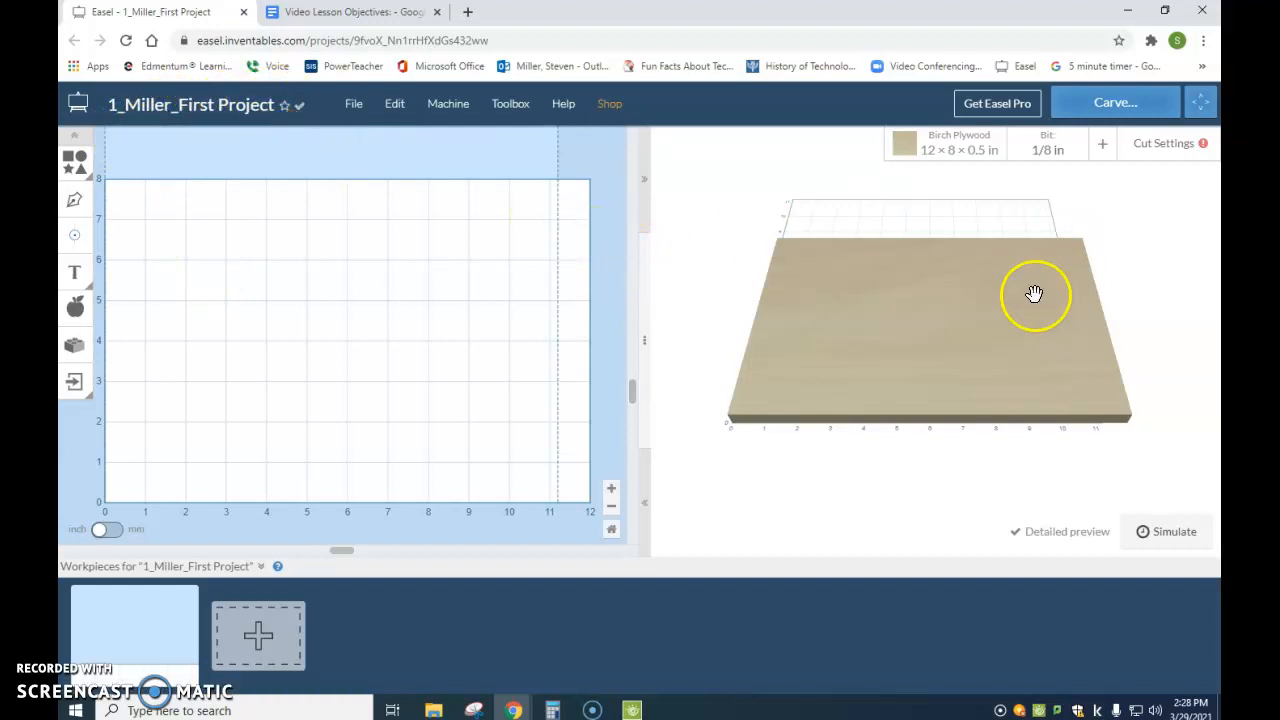
{"action": "mouse_move", "coordinate": [842, 404]}
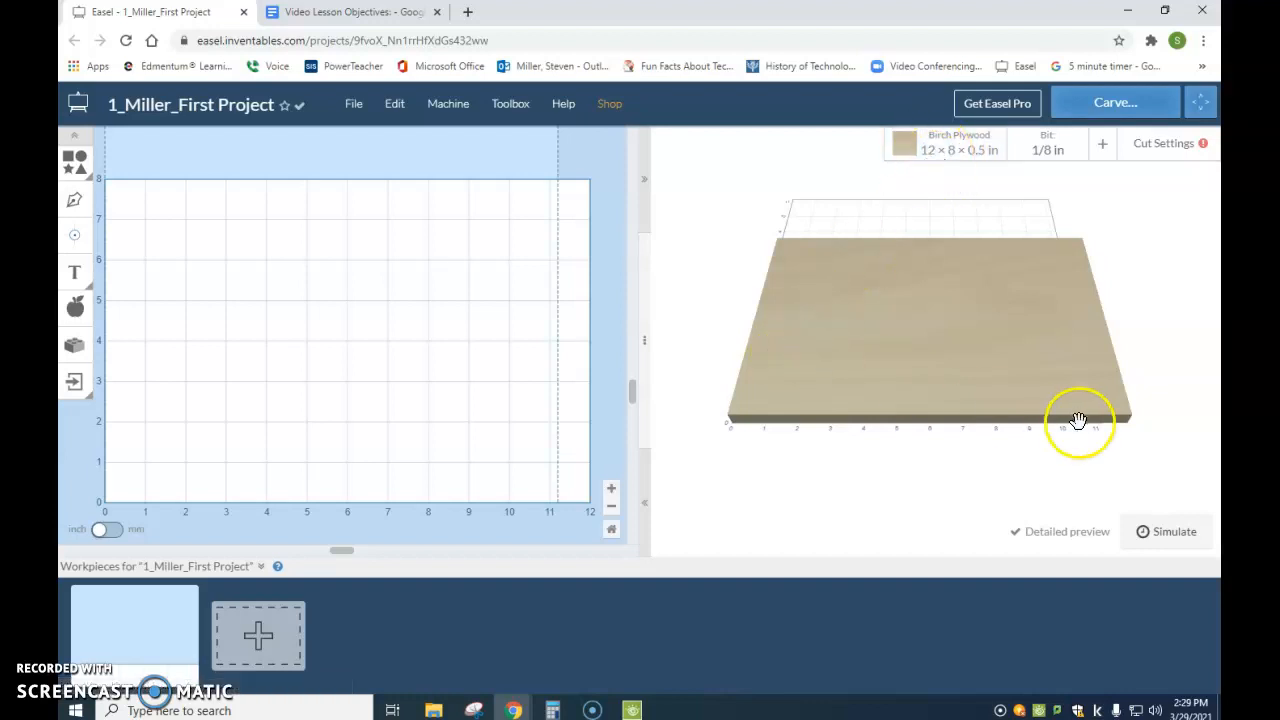
{"action": "mouse_move", "coordinate": [812, 232]}
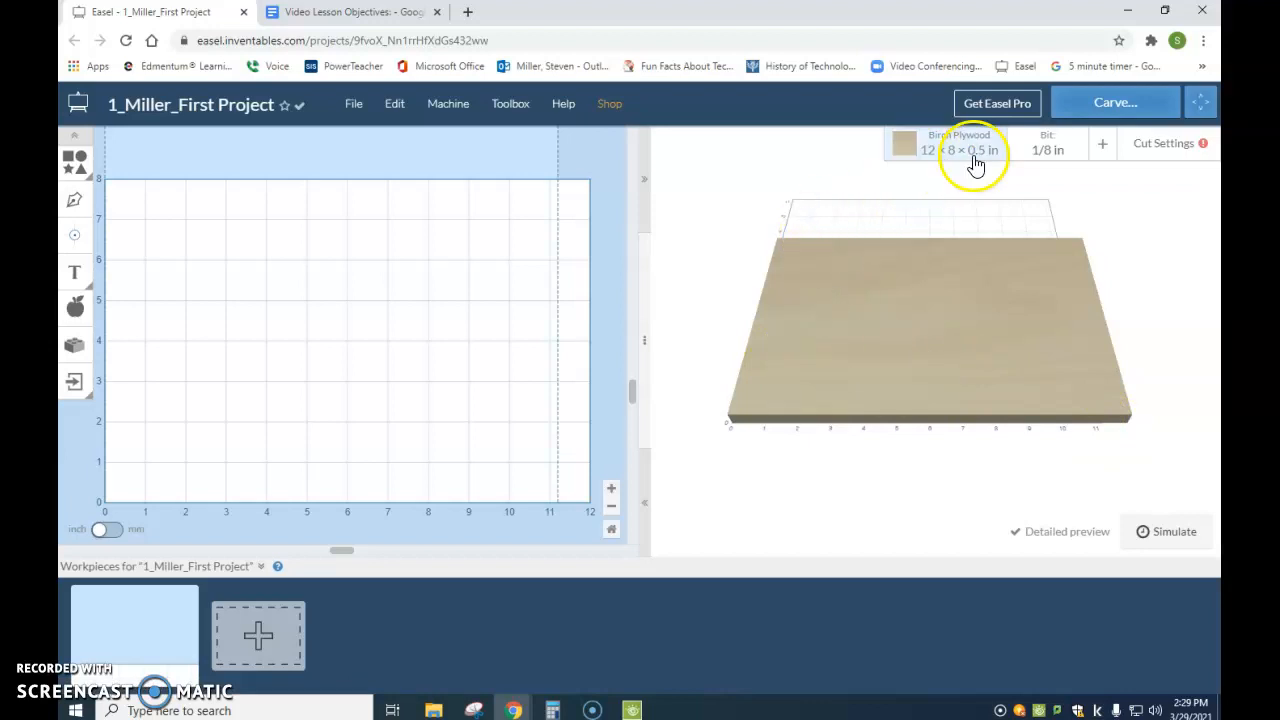
{"action": "mouse_move", "coordinate": [904, 430]}
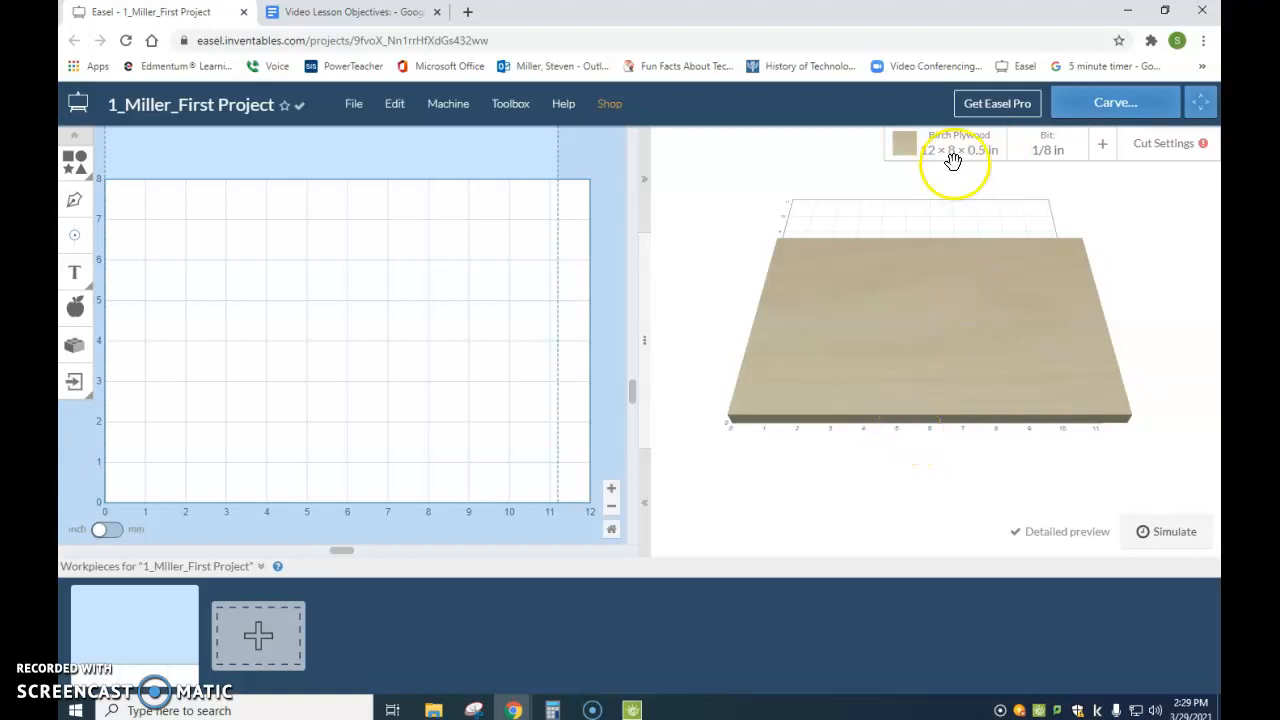
Change the workpiece material to MDF and colour it yellow.
{"action": "left_click", "coordinate": [950, 144]}
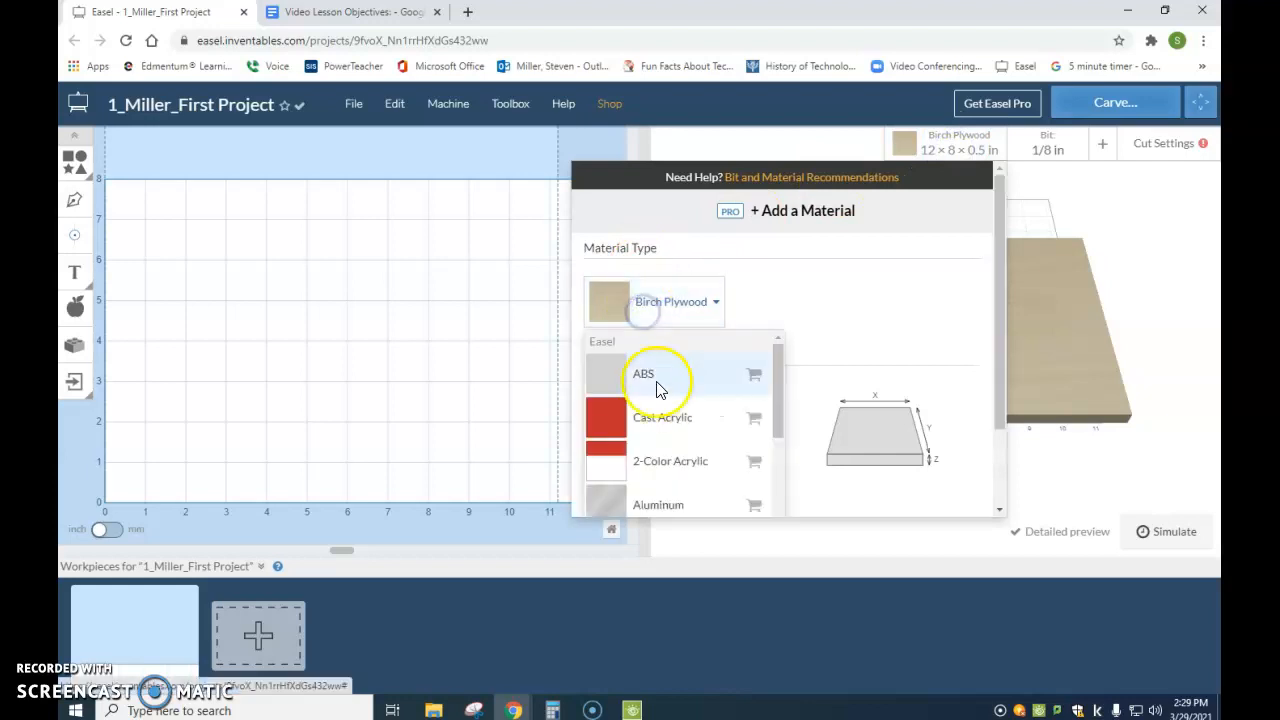
{"action": "scroll", "scroll_direction": "down", "scroll_amount": 3}
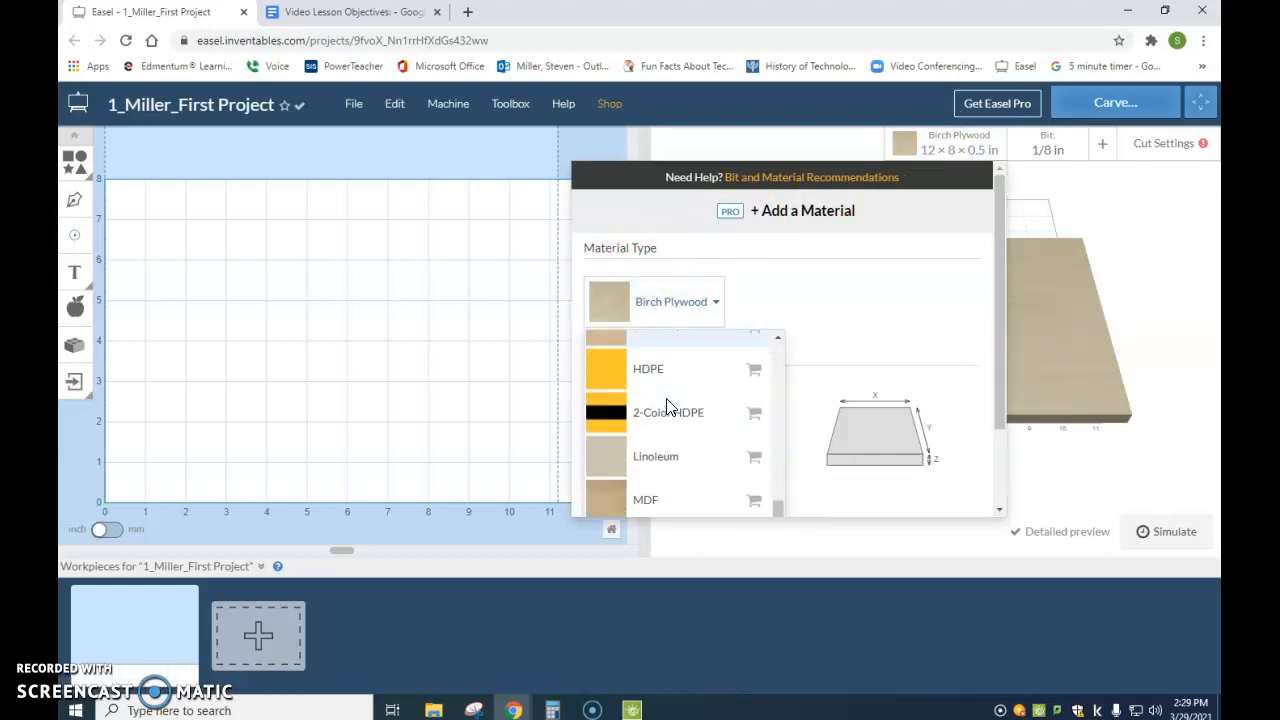
{"action": "scroll", "scroll_direction": "down", "scroll_amount": 3}
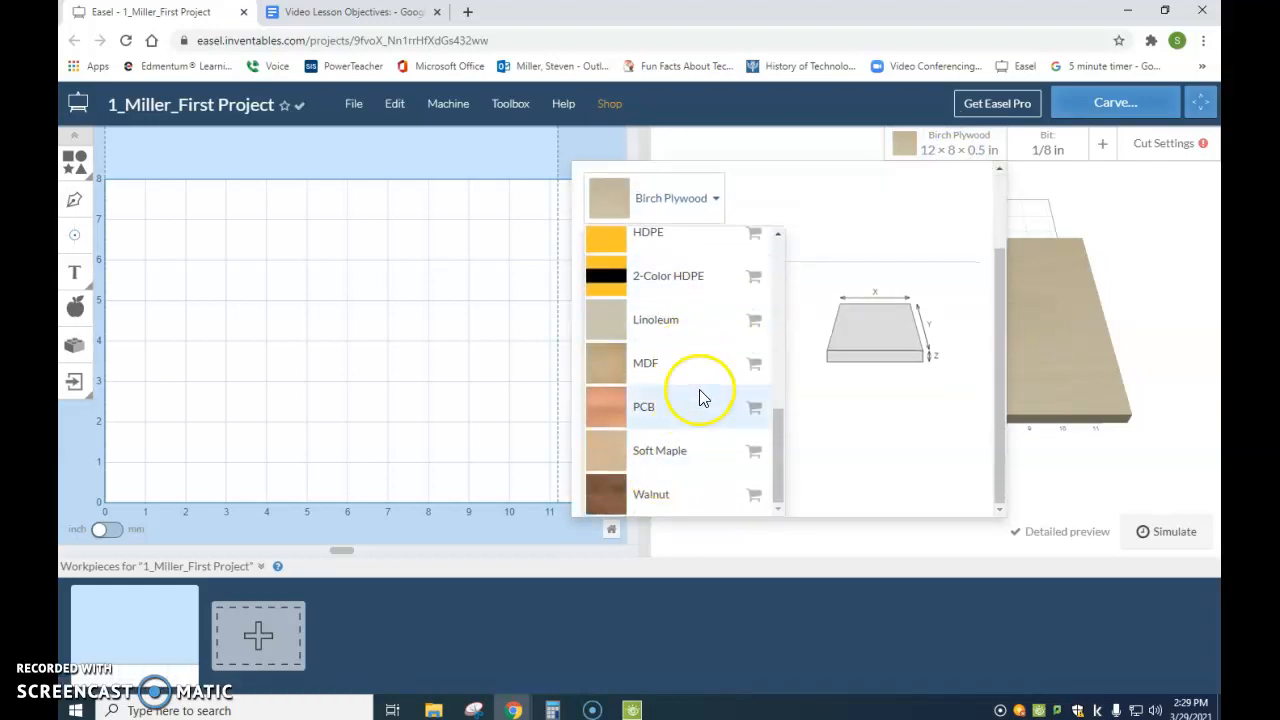
{"action": "left_click", "coordinate": [646, 364]}
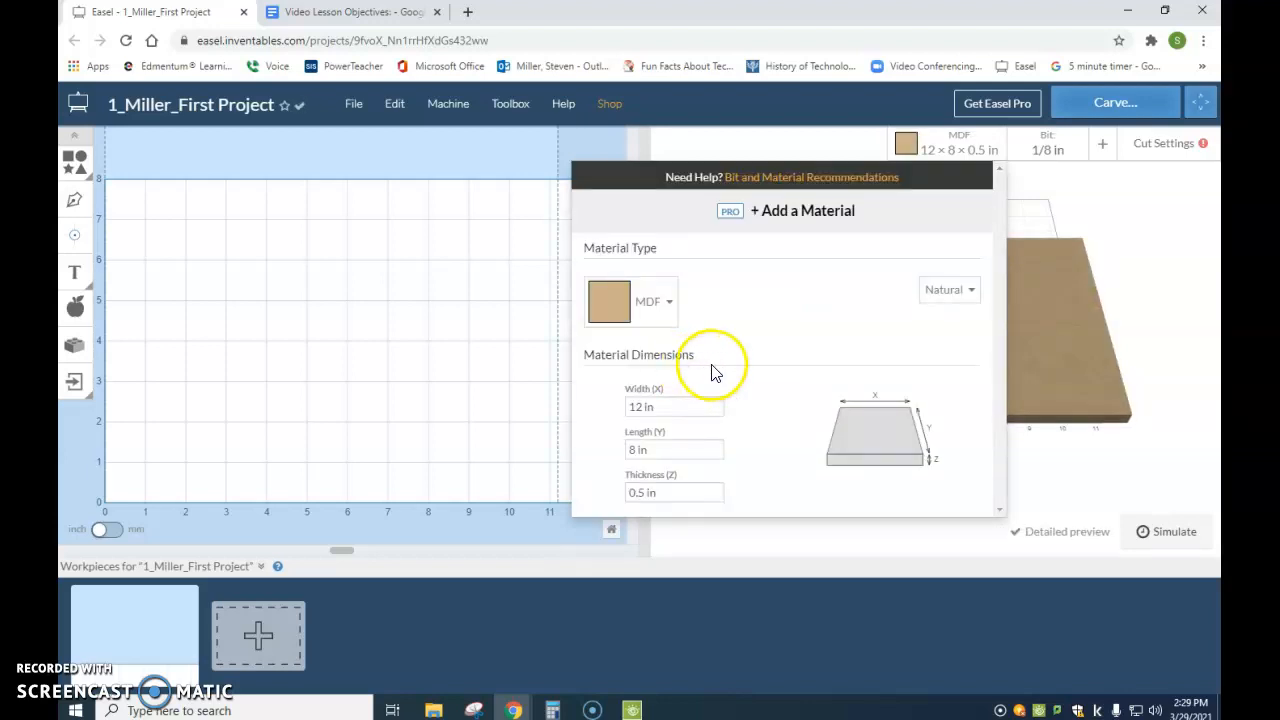
{"action": "left_click", "coordinate": [948, 288]}
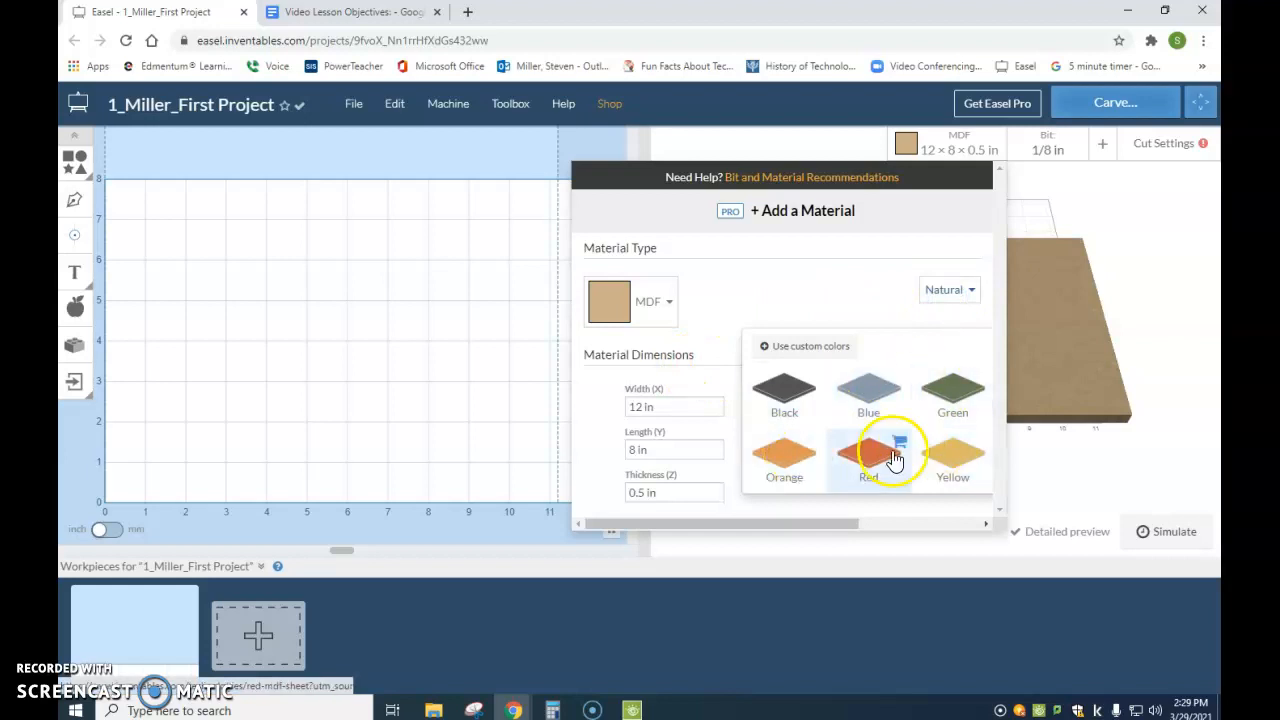
{"action": "left_click", "coordinate": [952, 452]}
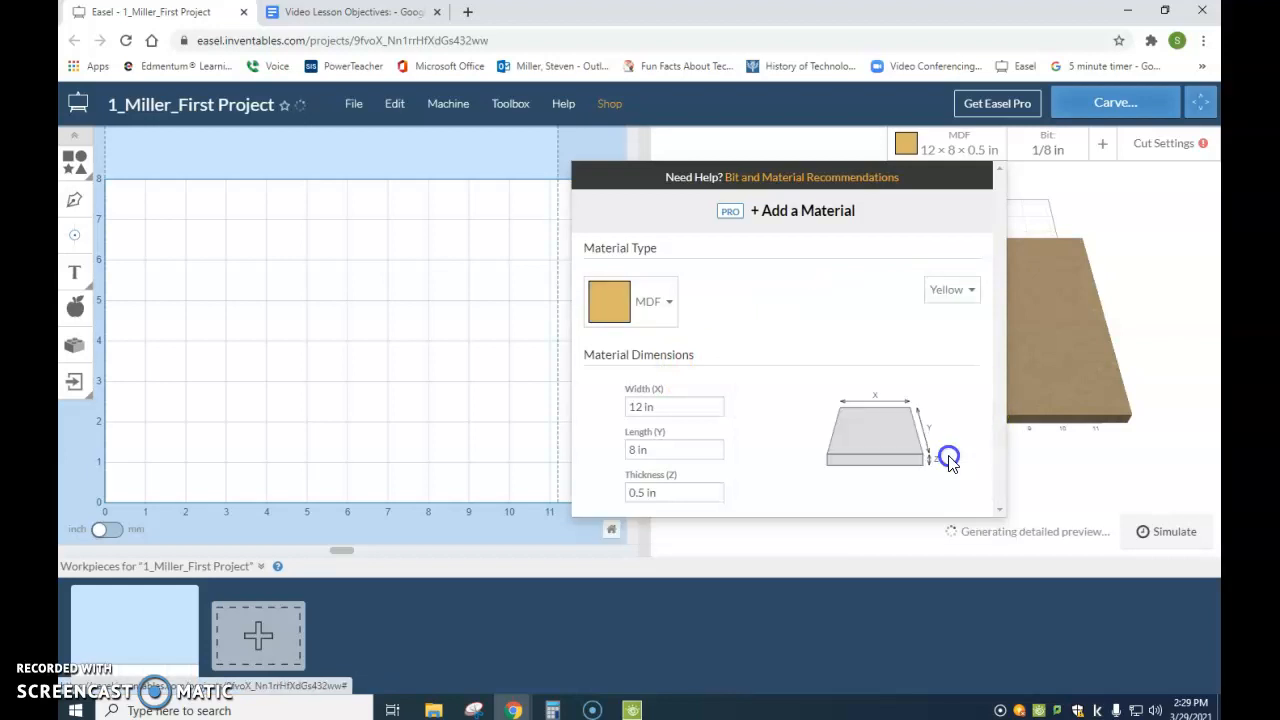
Size the board to 6 in wide, 3 in long and 0.25 in thick.
{"action": "left_click", "coordinate": [950, 288]}
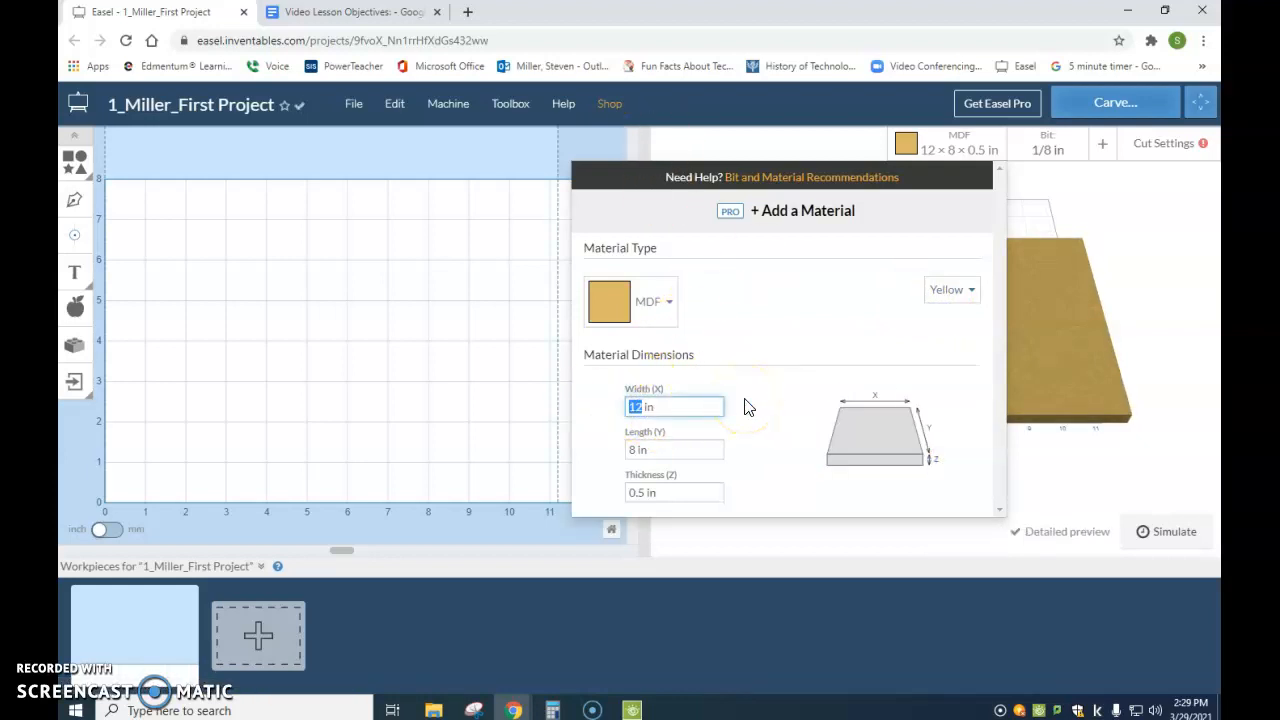
{"action": "type", "text": "6"}
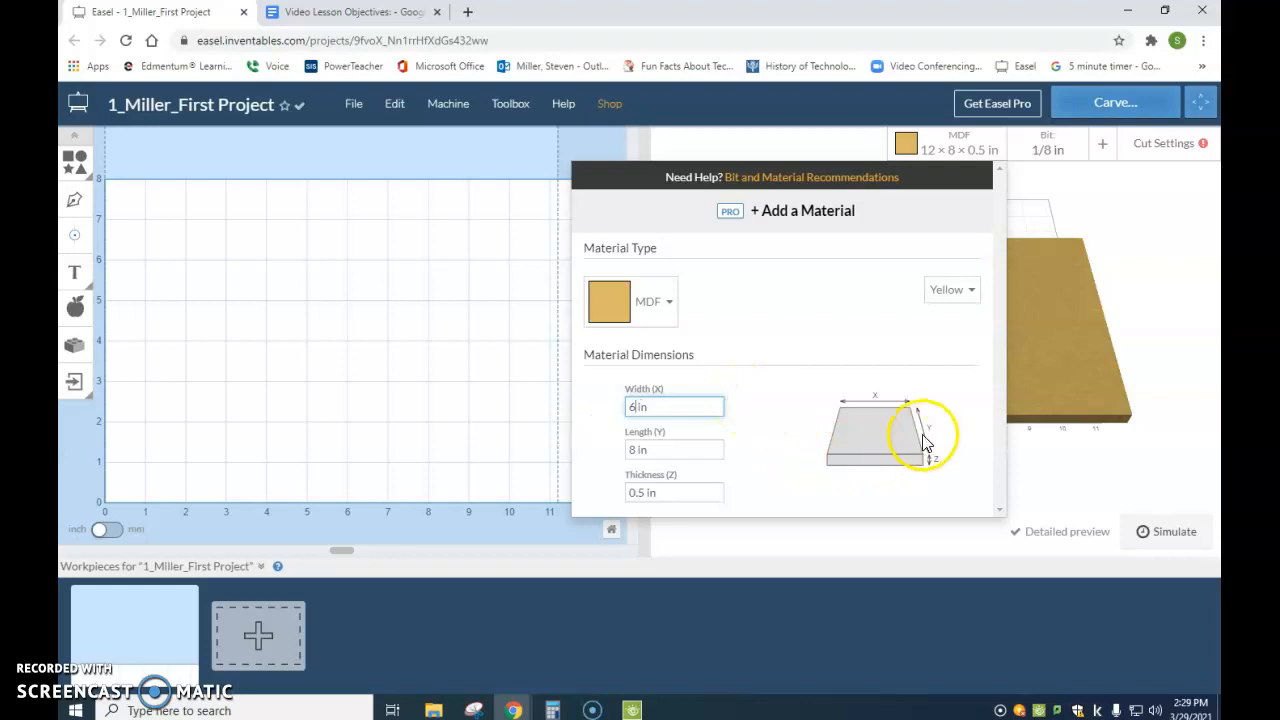
{"action": "left_click", "coordinate": [674, 448]}
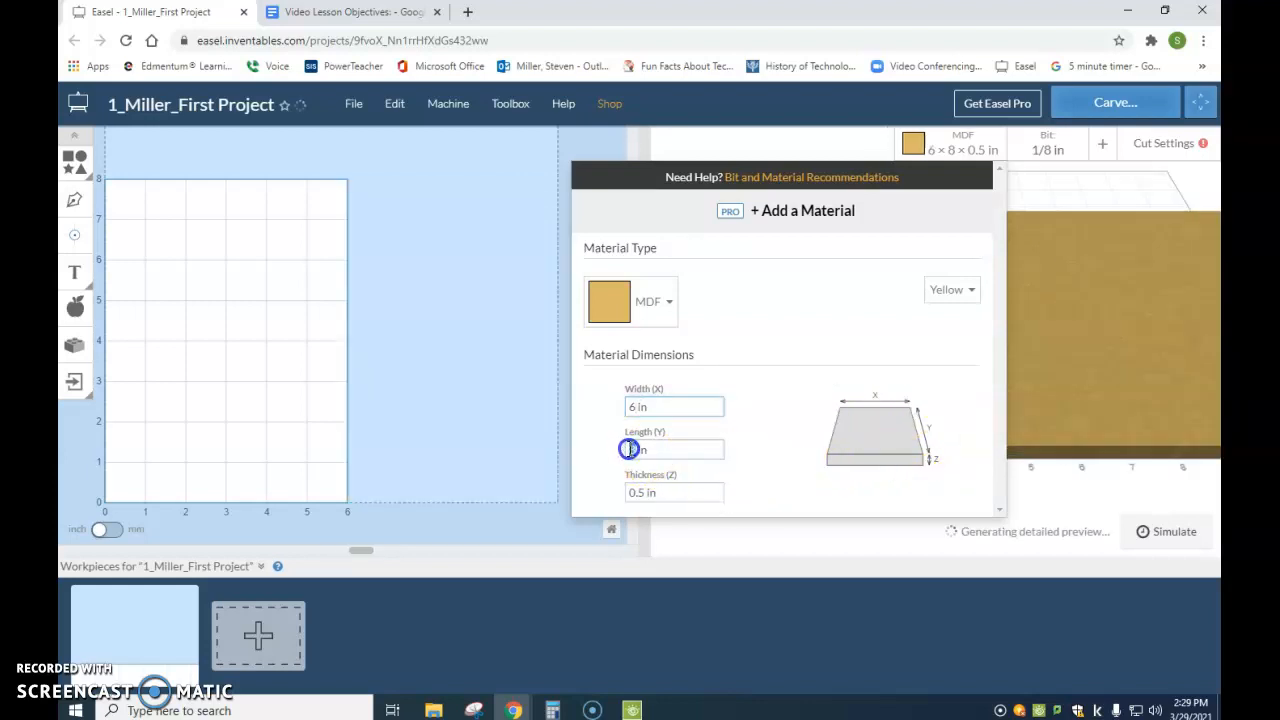
{"action": "left_click", "coordinate": [672, 448]}
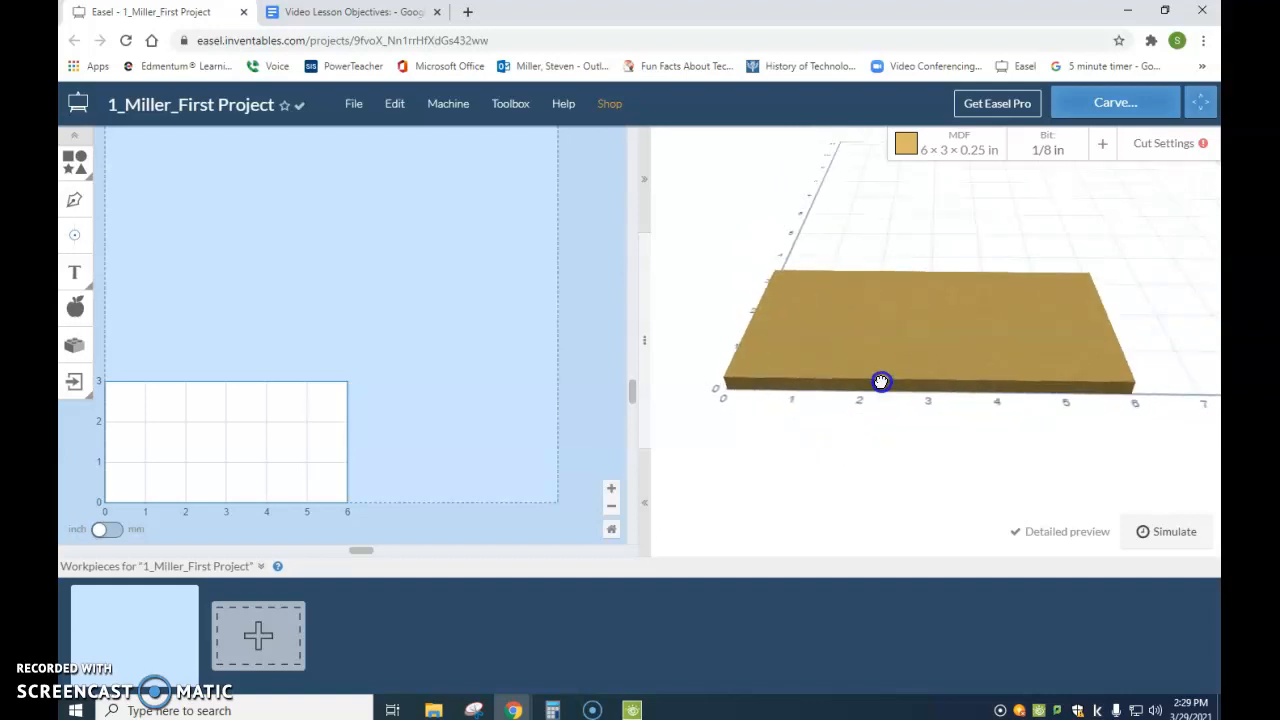
{"action": "left_click_drag", "start_coordinate": [880, 382], "coordinate": [912, 402]}
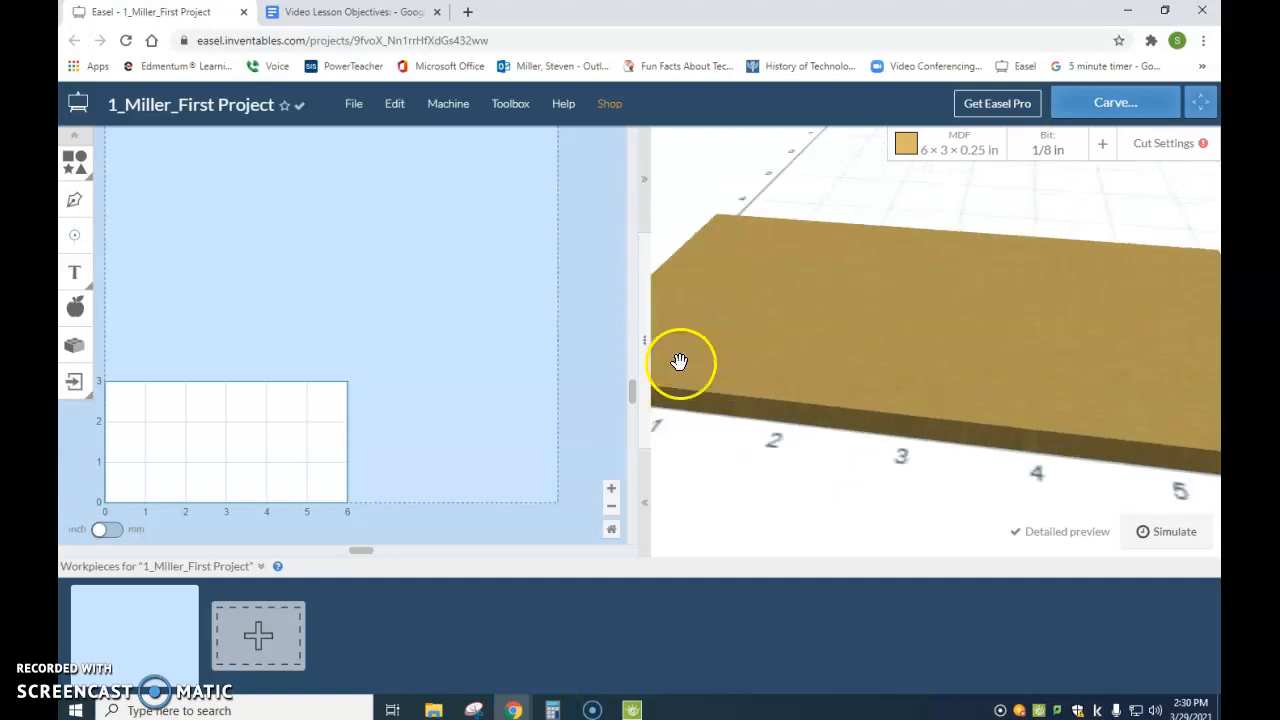
{"action": "left_click_drag", "start_coordinate": [680, 362], "coordinate": [824, 380]}
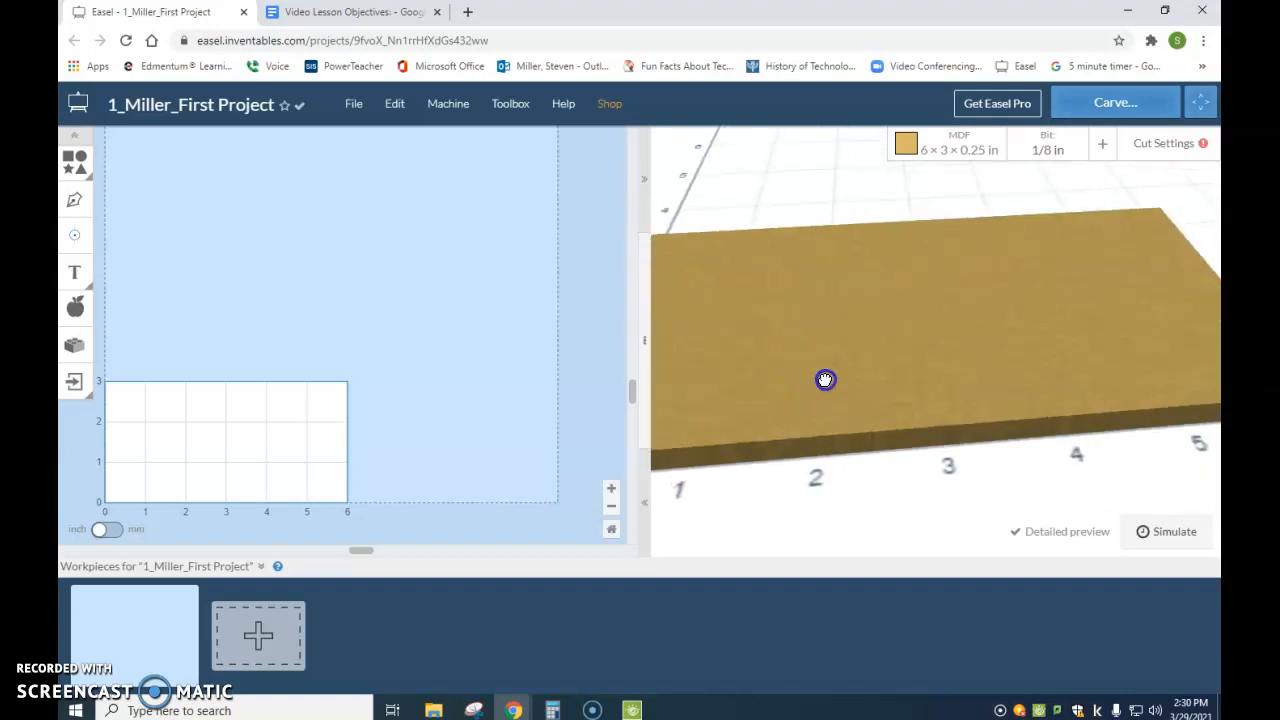
{"action": "left_click_drag", "start_coordinate": [824, 380], "coordinate": [820, 374]}
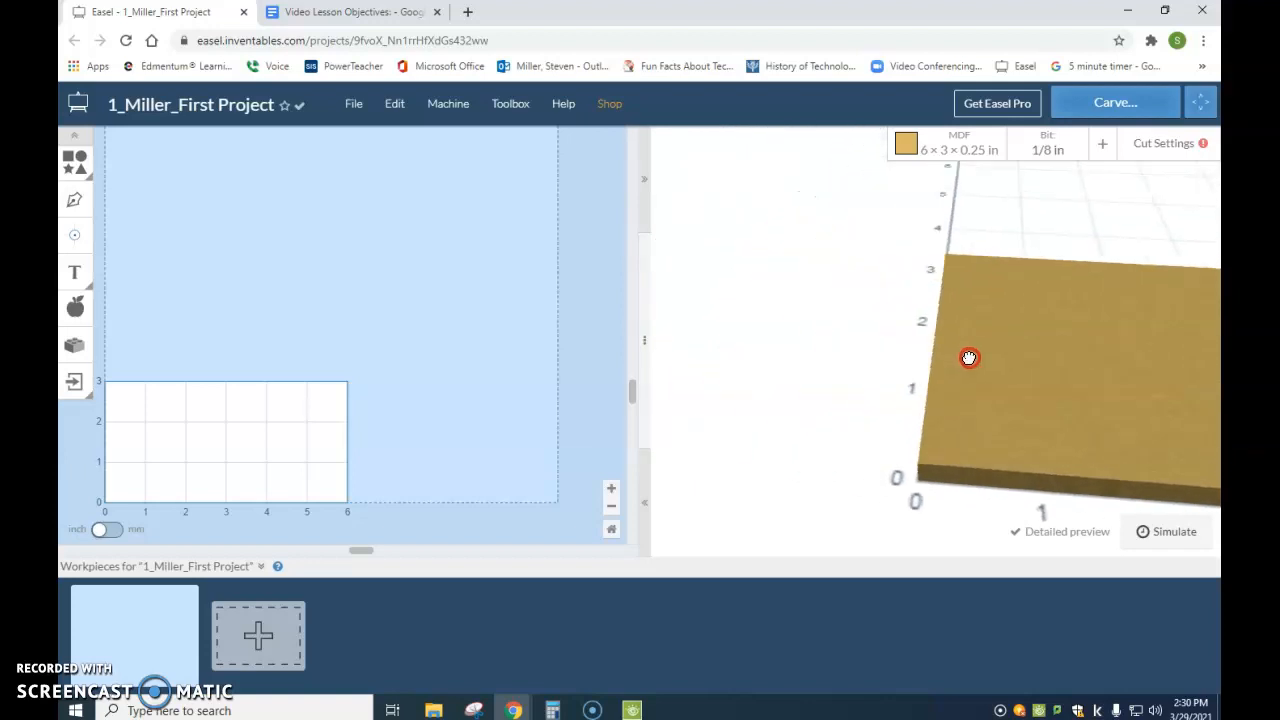
{"action": "left_click_drag", "start_coordinate": [968, 358], "coordinate": [1084, 348]}
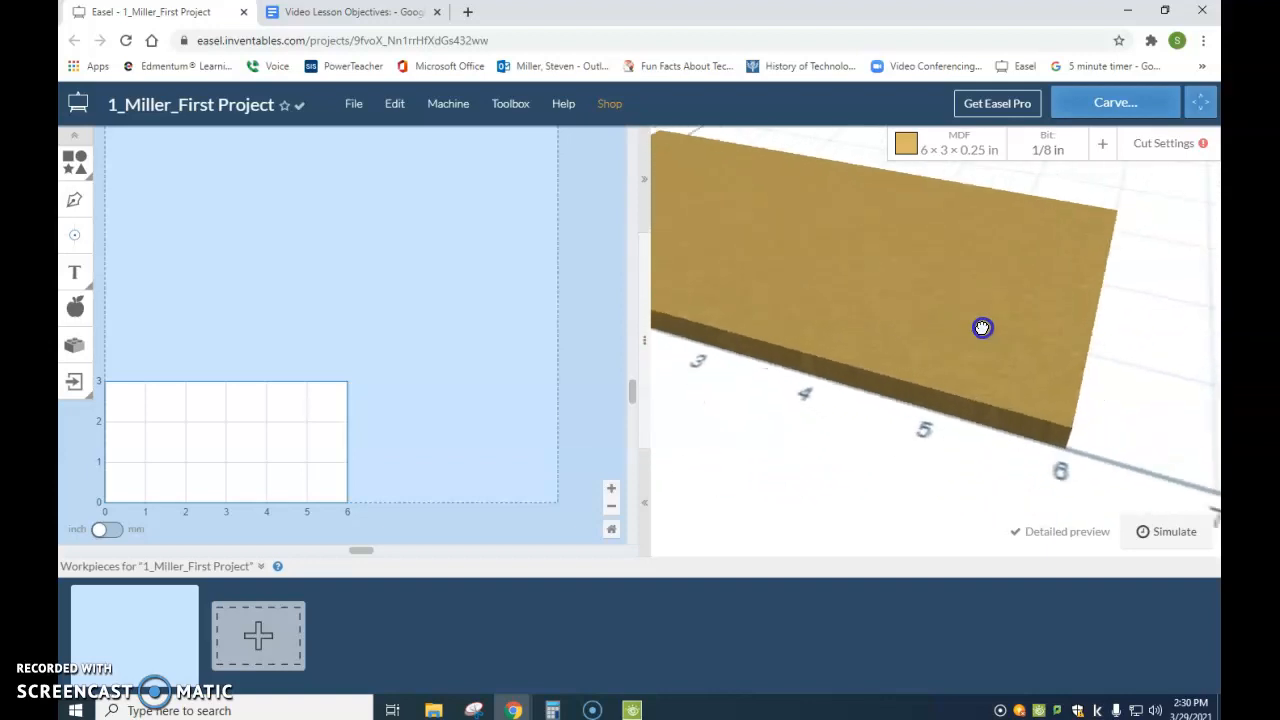
{"action": "left_click_drag", "start_coordinate": [982, 328], "coordinate": [884, 298]}
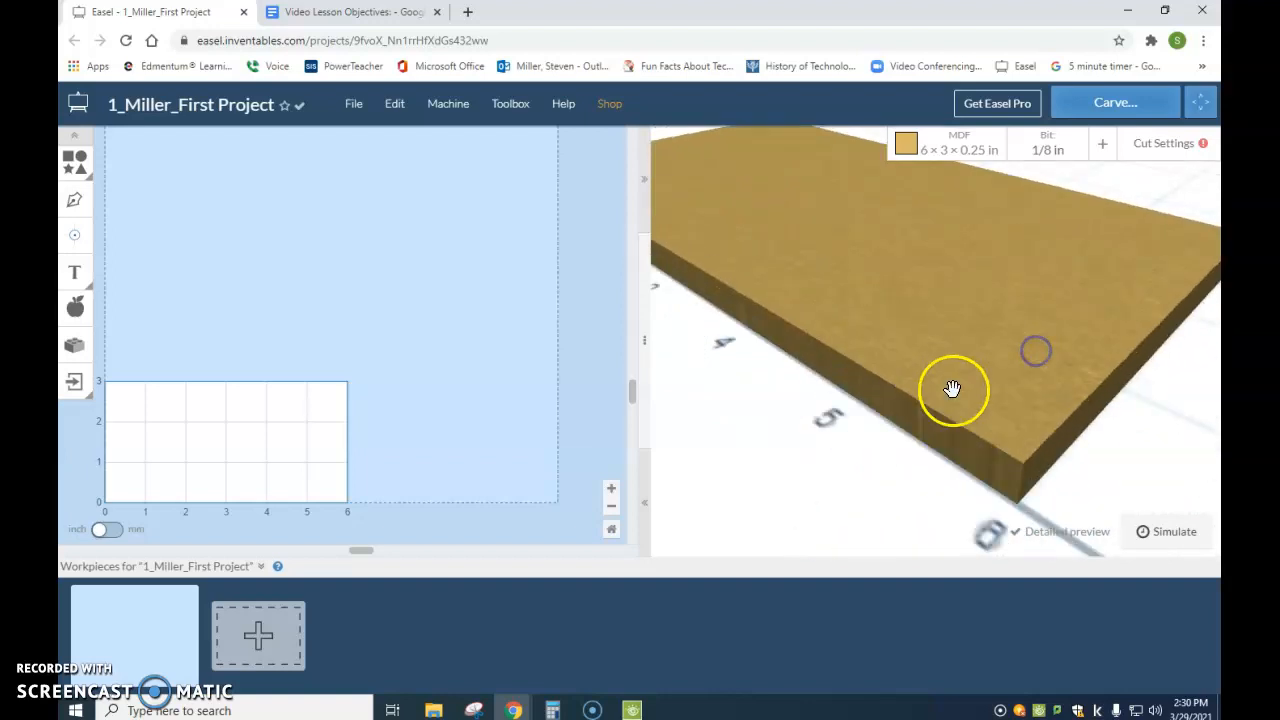
{"action": "left_click_drag", "start_coordinate": [950, 390], "coordinate": [1030, 396]}
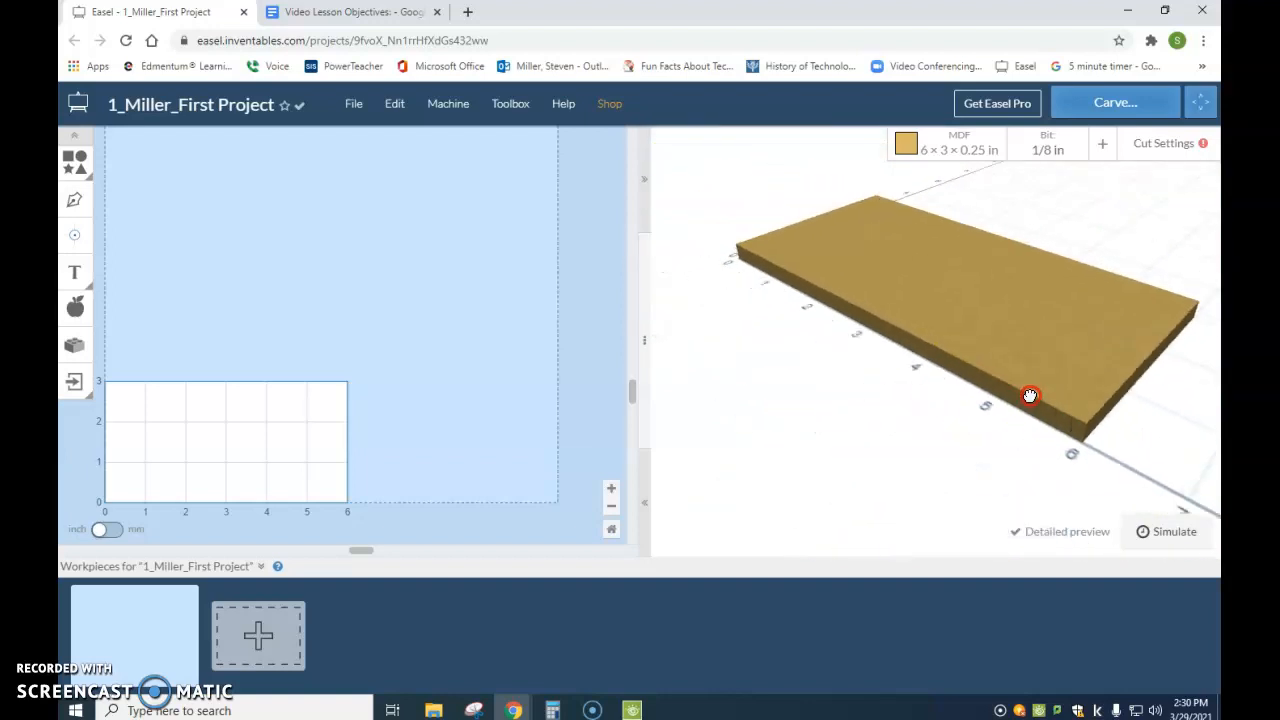
{"action": "left_click_drag", "start_coordinate": [1030, 396], "coordinate": [808, 270]}
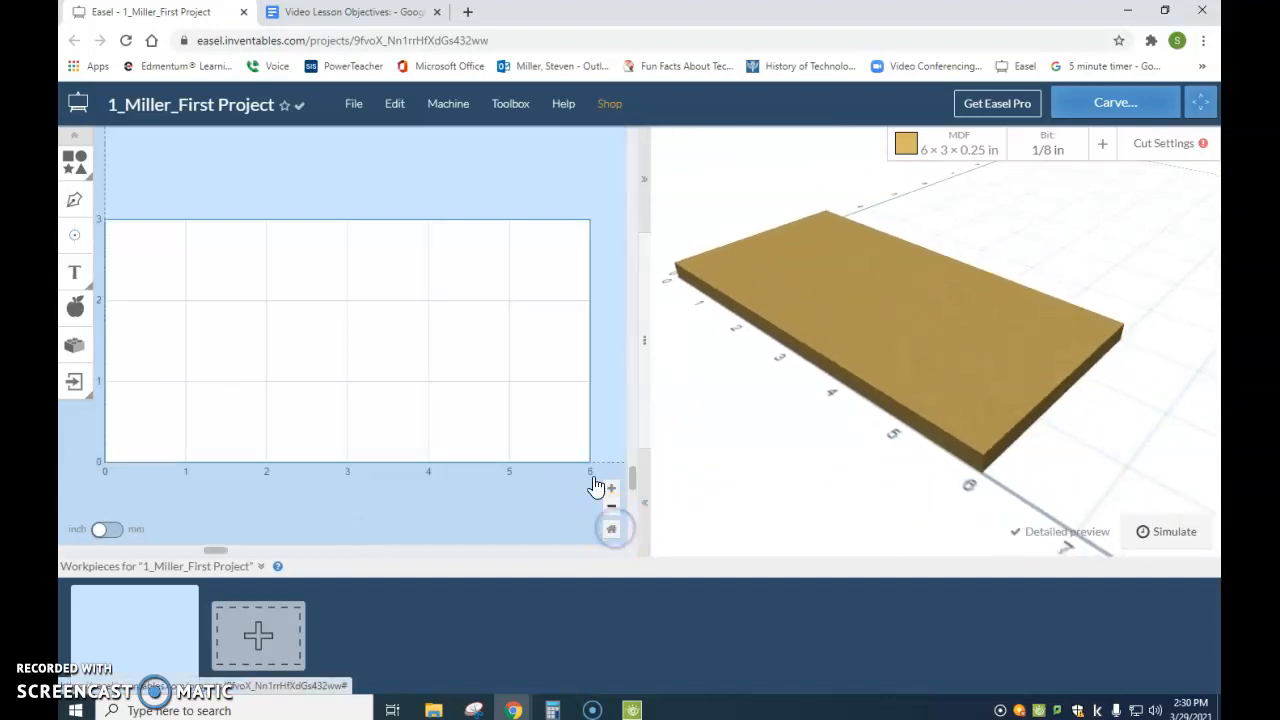
{"action": "left_click_drag", "start_coordinate": [598, 486], "coordinate": [1004, 428]}
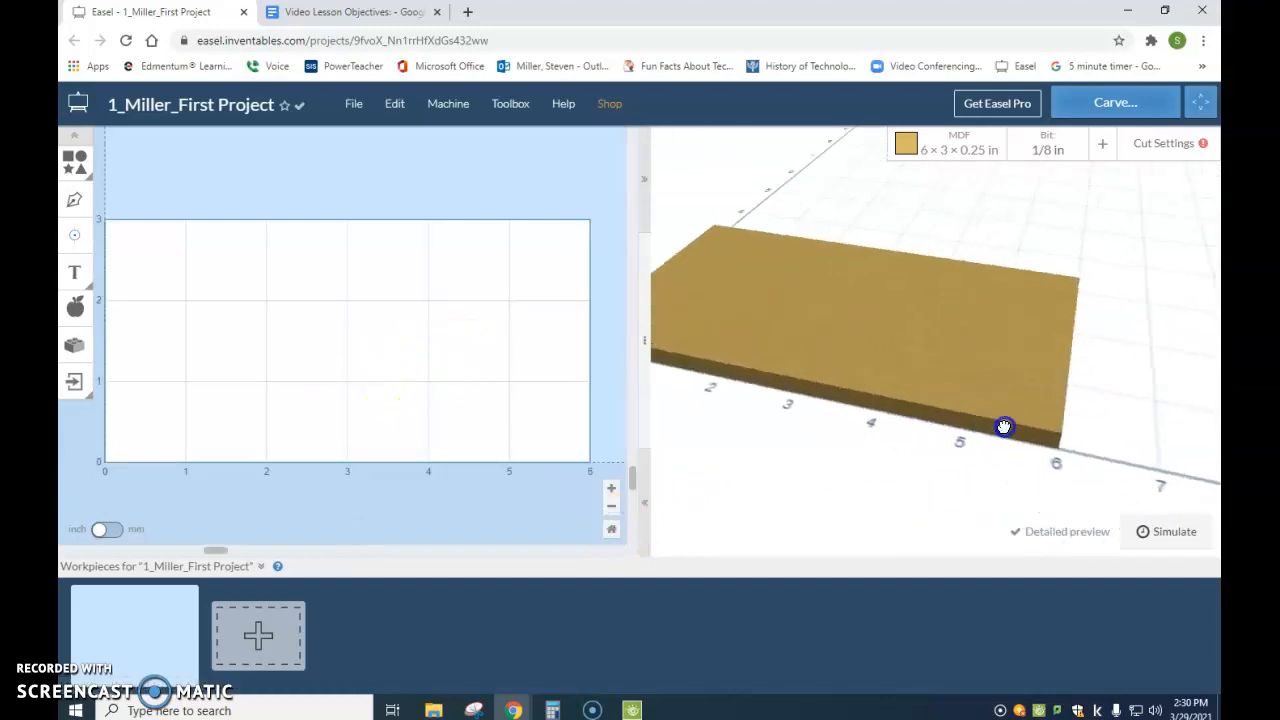
{"action": "left_click_drag", "start_coordinate": [1004, 428], "coordinate": [910, 388]}
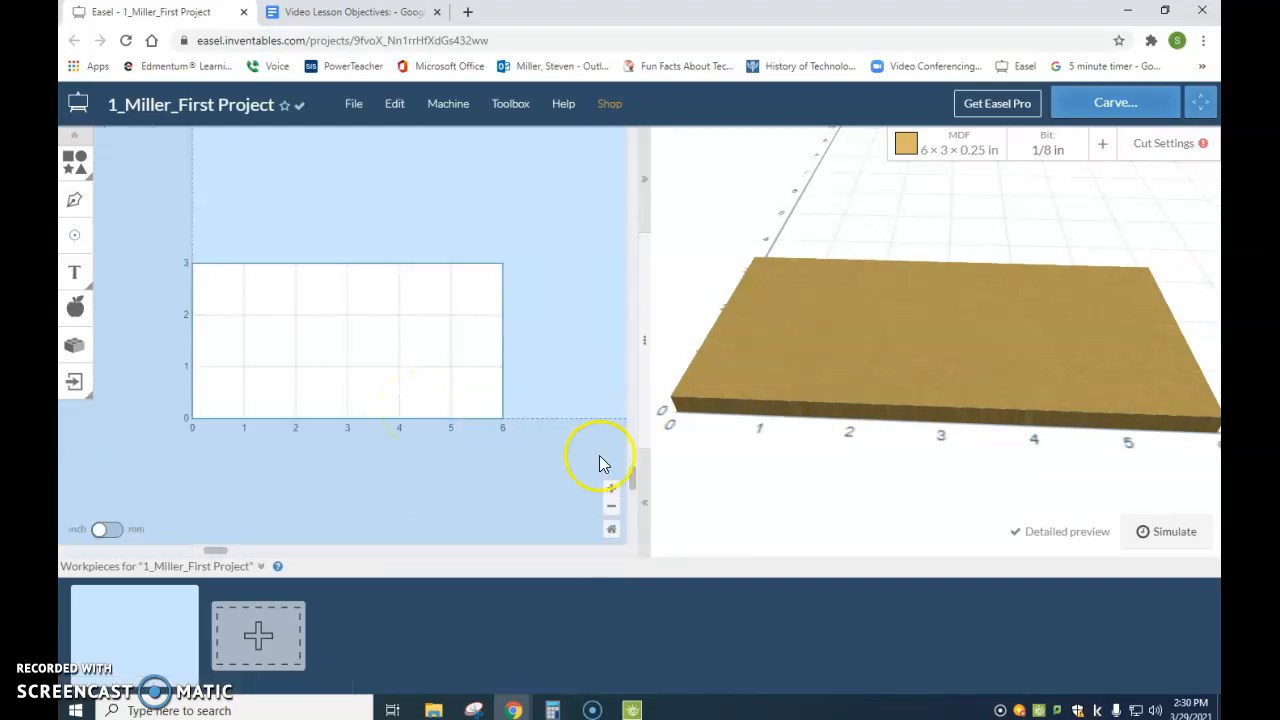
{"action": "left_click", "coordinate": [612, 488]}
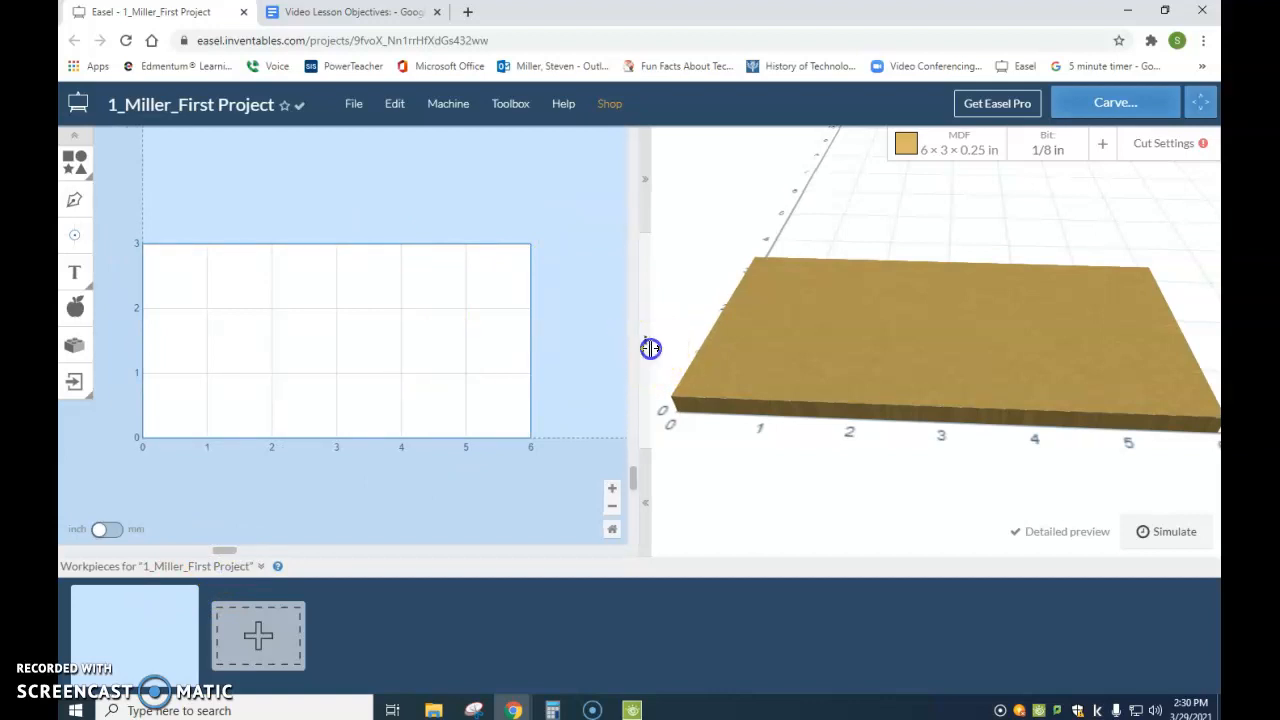
{"action": "left_click_drag", "start_coordinate": [652, 348], "coordinate": [744, 374]}
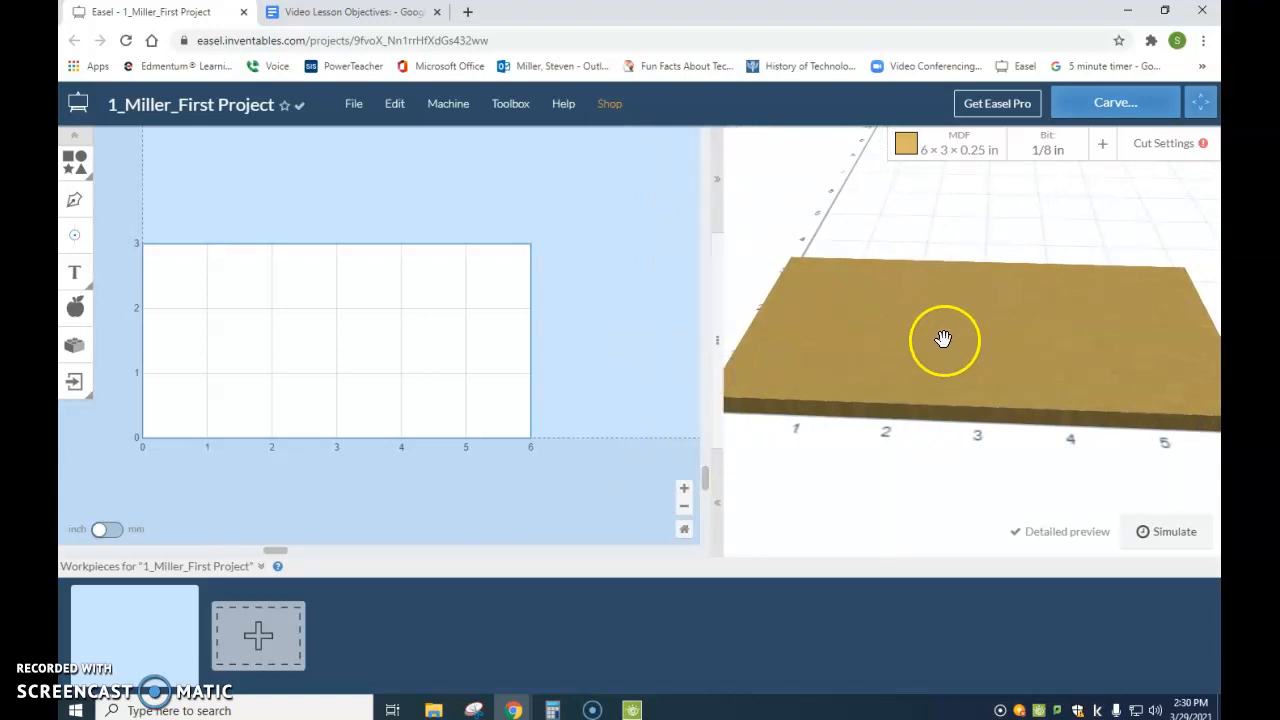
{"action": "mouse_move", "coordinate": [256, 378]}
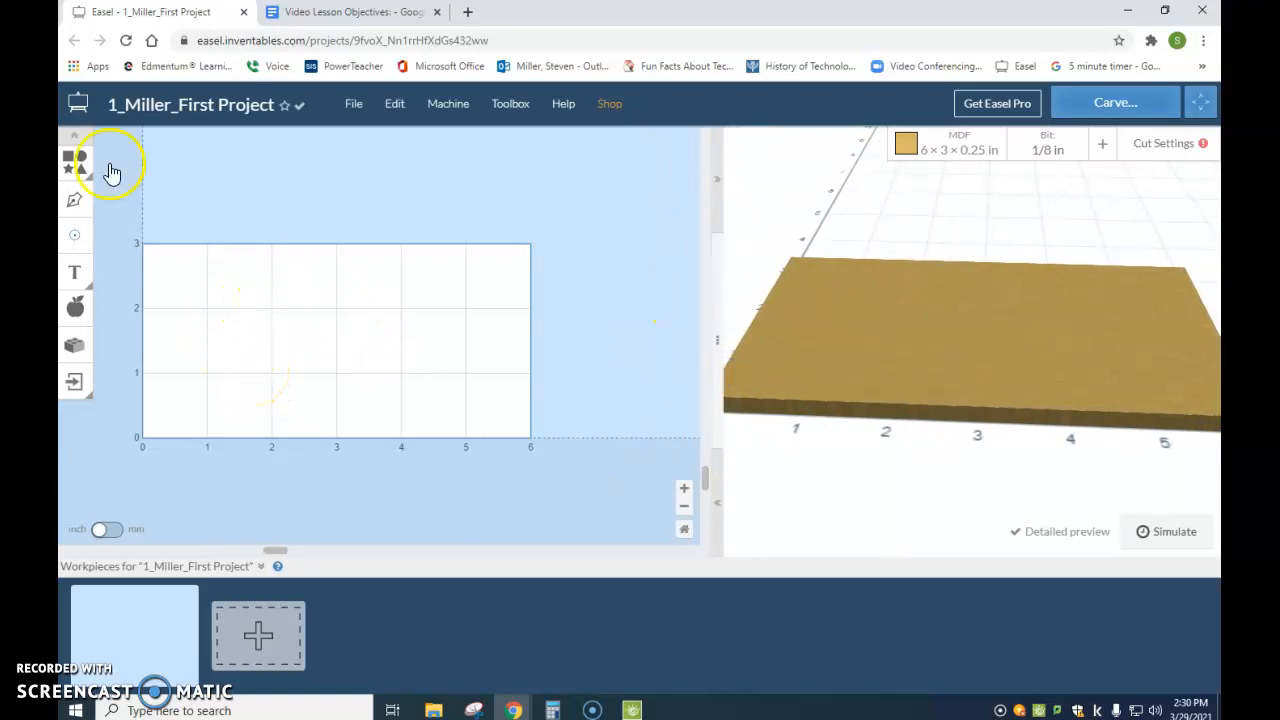
{"action": "mouse_move", "coordinate": [76, 160]}
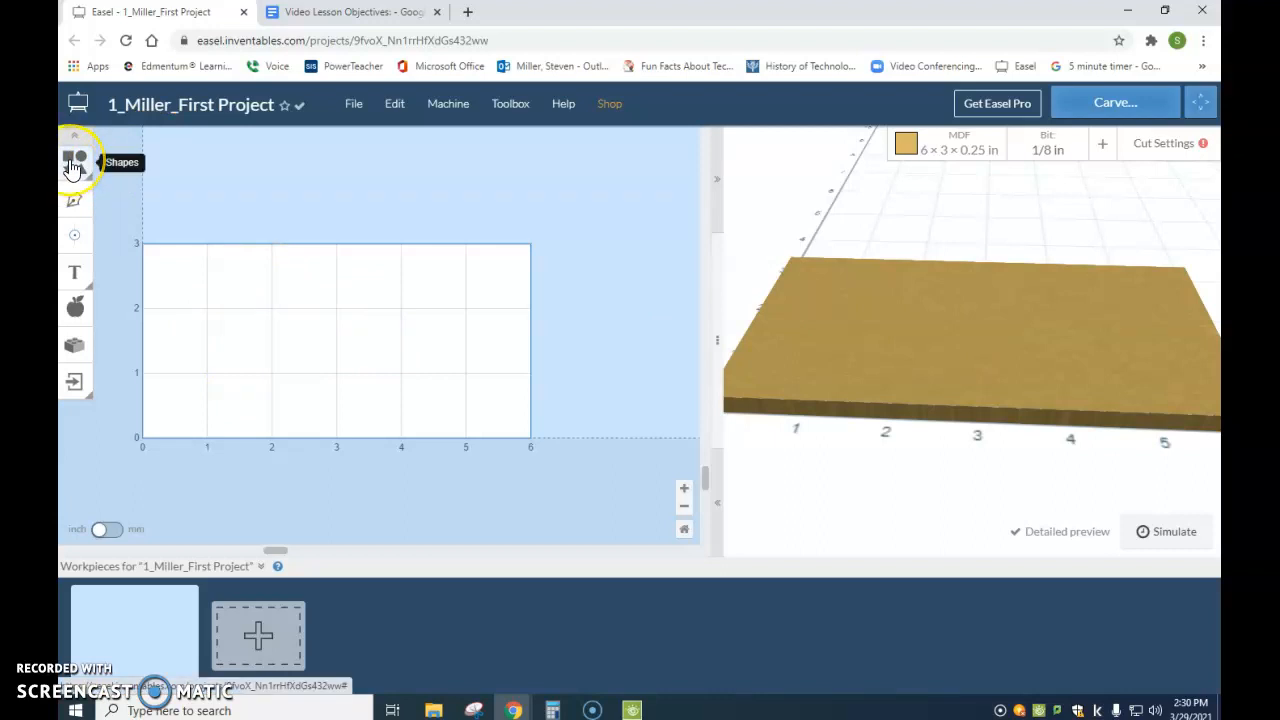
Add a square and a circle from Shapes, moving the circle to the square's right.
{"action": "left_click", "coordinate": [76, 160]}
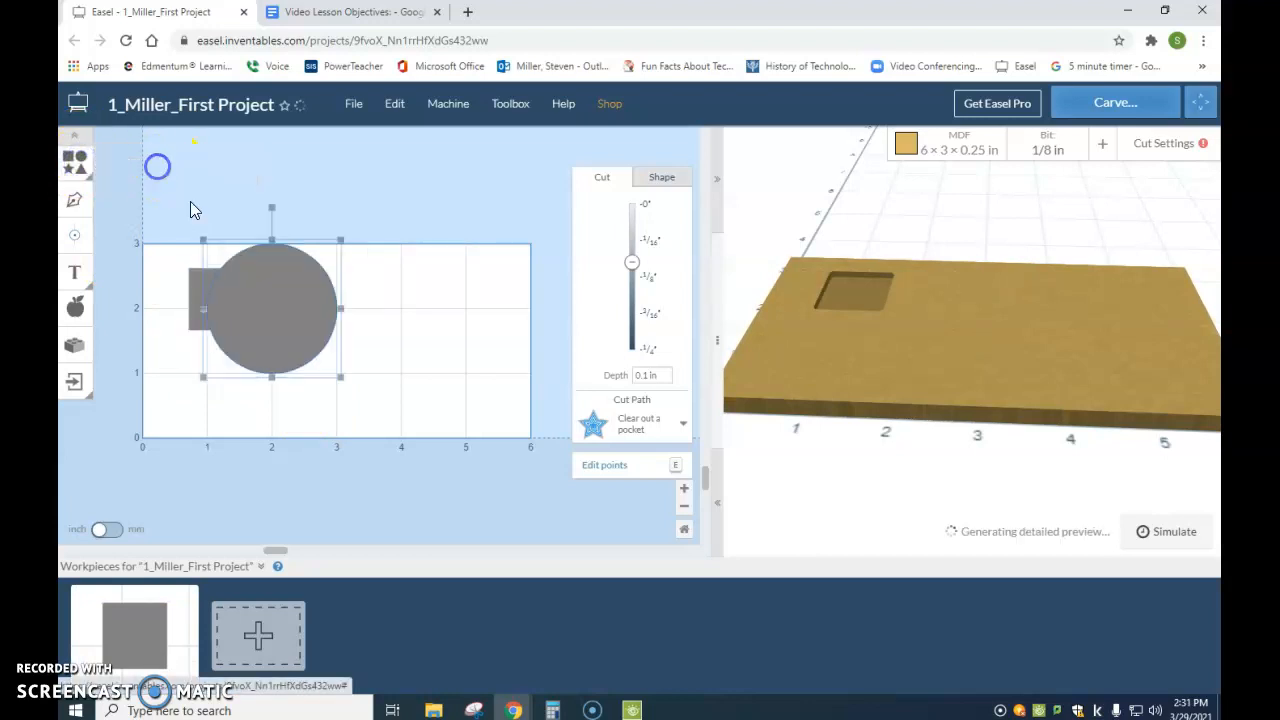
{"action": "left_click_drag", "start_coordinate": [270, 308], "coordinate": [364, 324]}
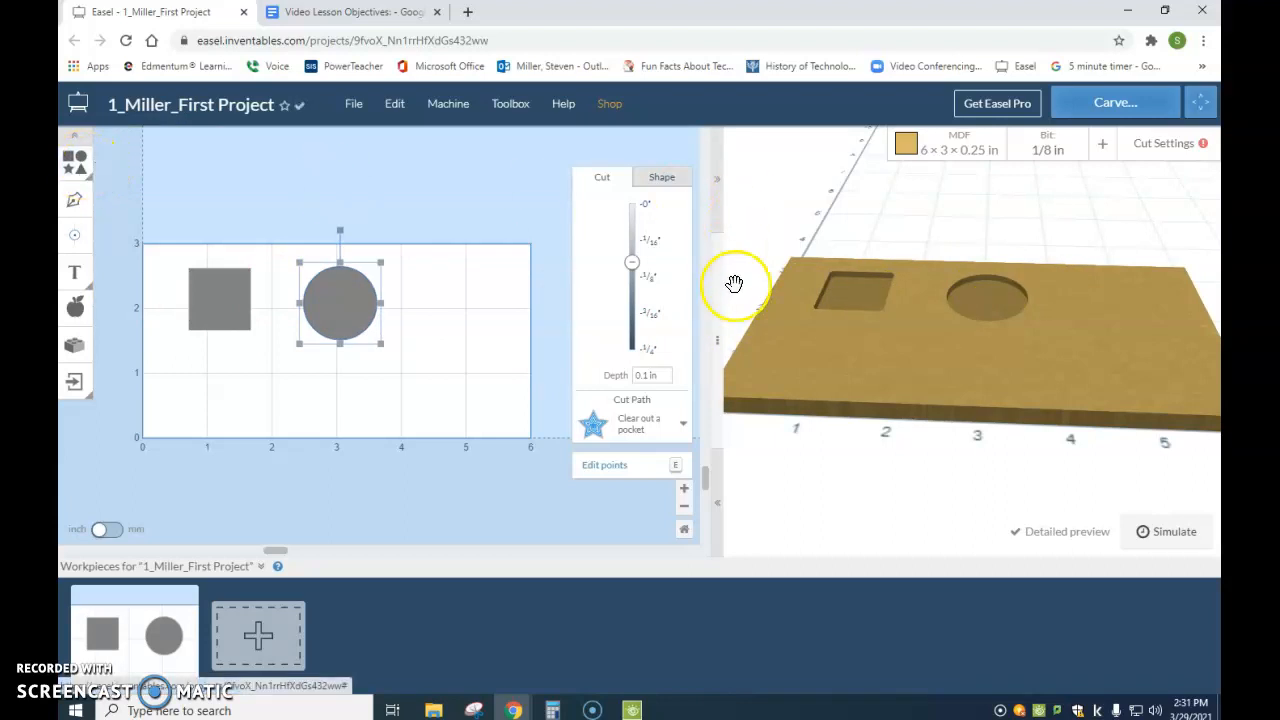
{"action": "left_click", "coordinate": [76, 164]}
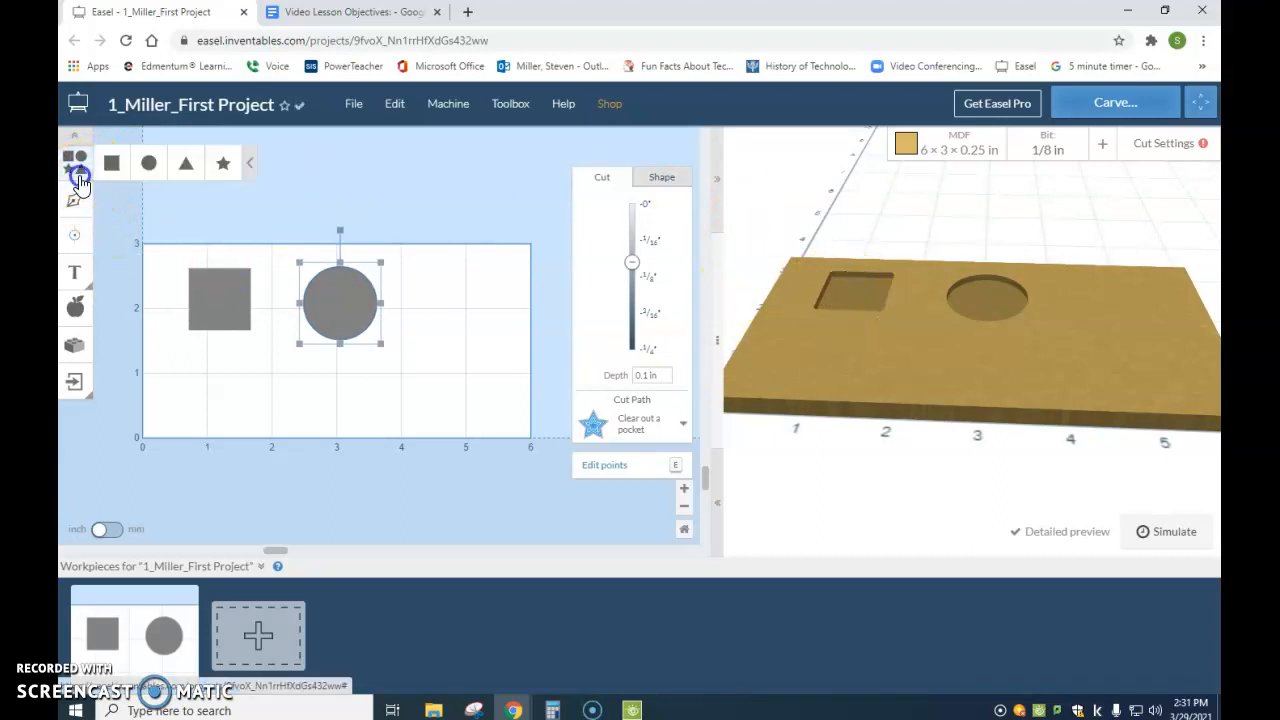
Add a triangle at the right end of the board and a star below.
{"action": "left_click", "coordinate": [184, 164]}
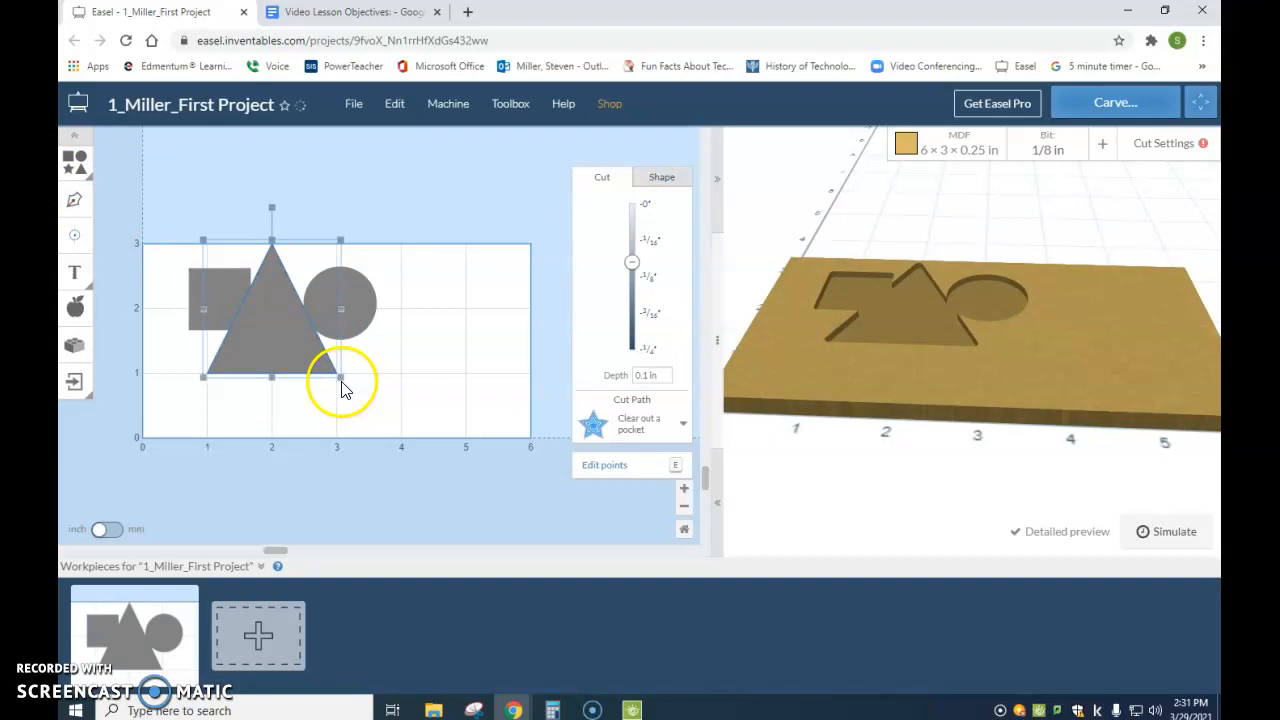
{"action": "left_click_drag", "start_coordinate": [270, 310], "coordinate": [476, 360]}
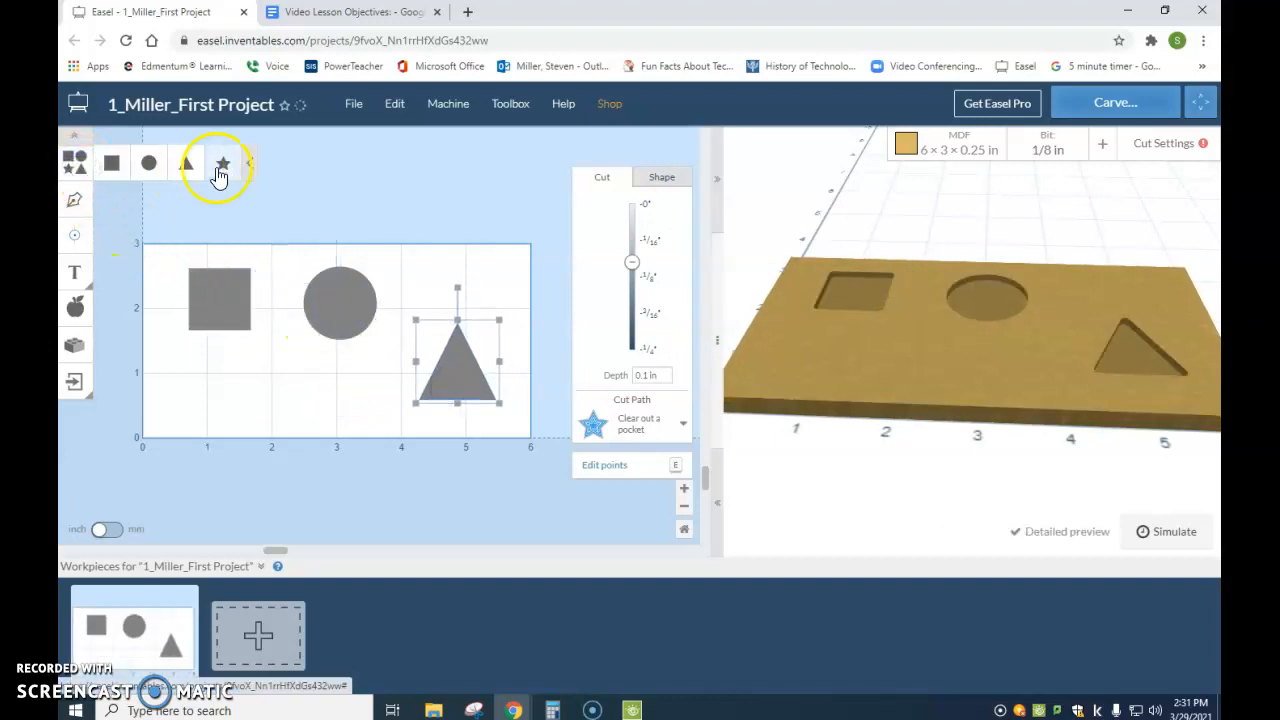
{"action": "left_click", "coordinate": [222, 164]}
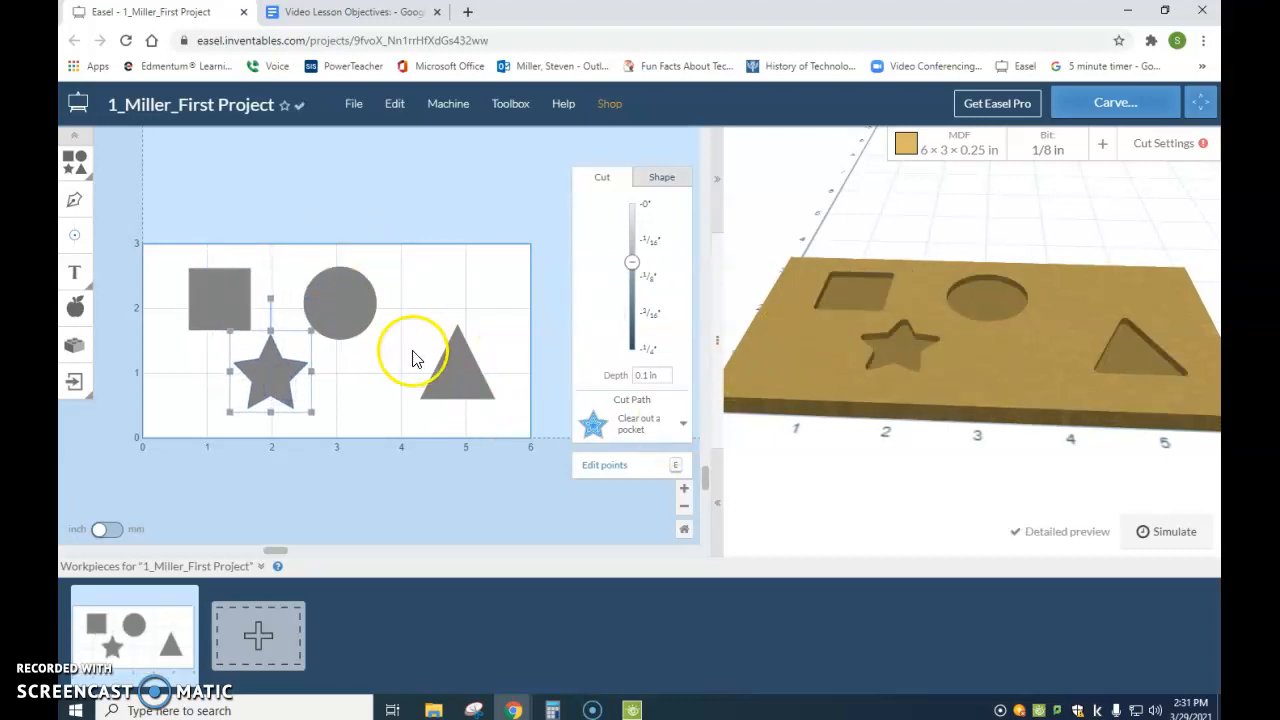
{"action": "left_click", "coordinate": [342, 302]}
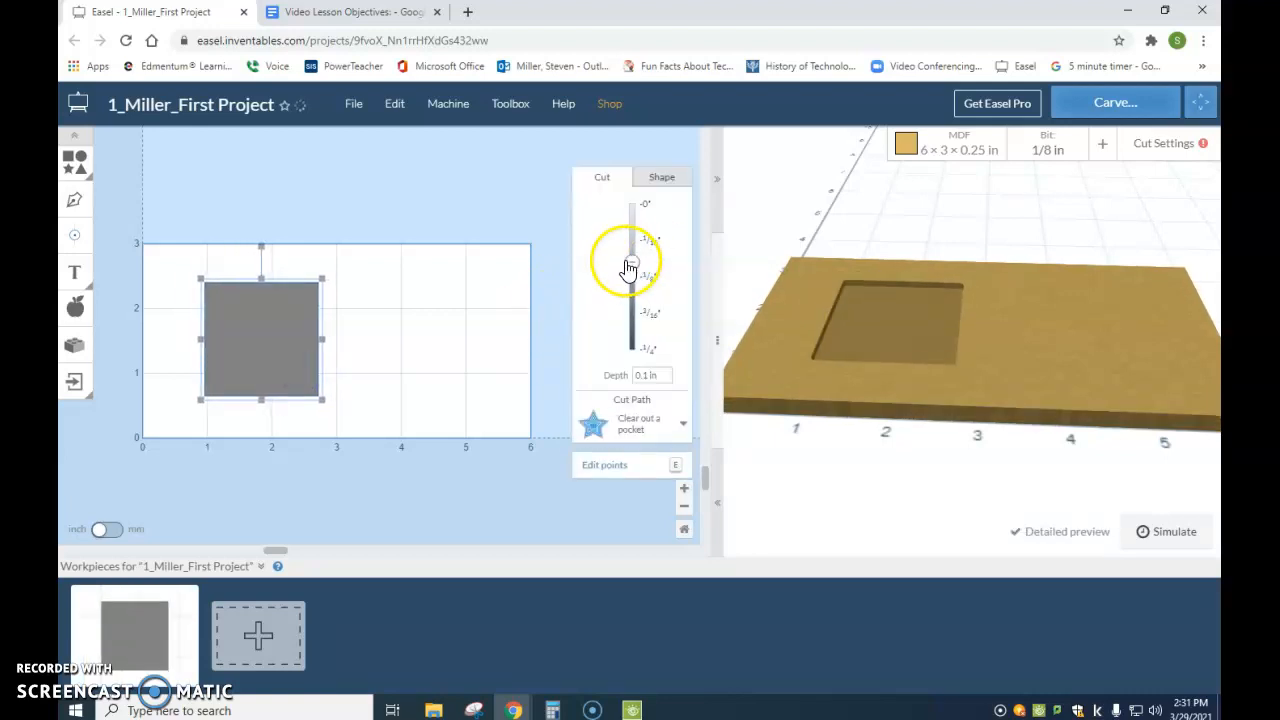
Drag the square's depth slider until its carve depth reads 0.125 in.
{"action": "left_click_drag", "start_coordinate": [630, 264], "coordinate": [632, 280]}
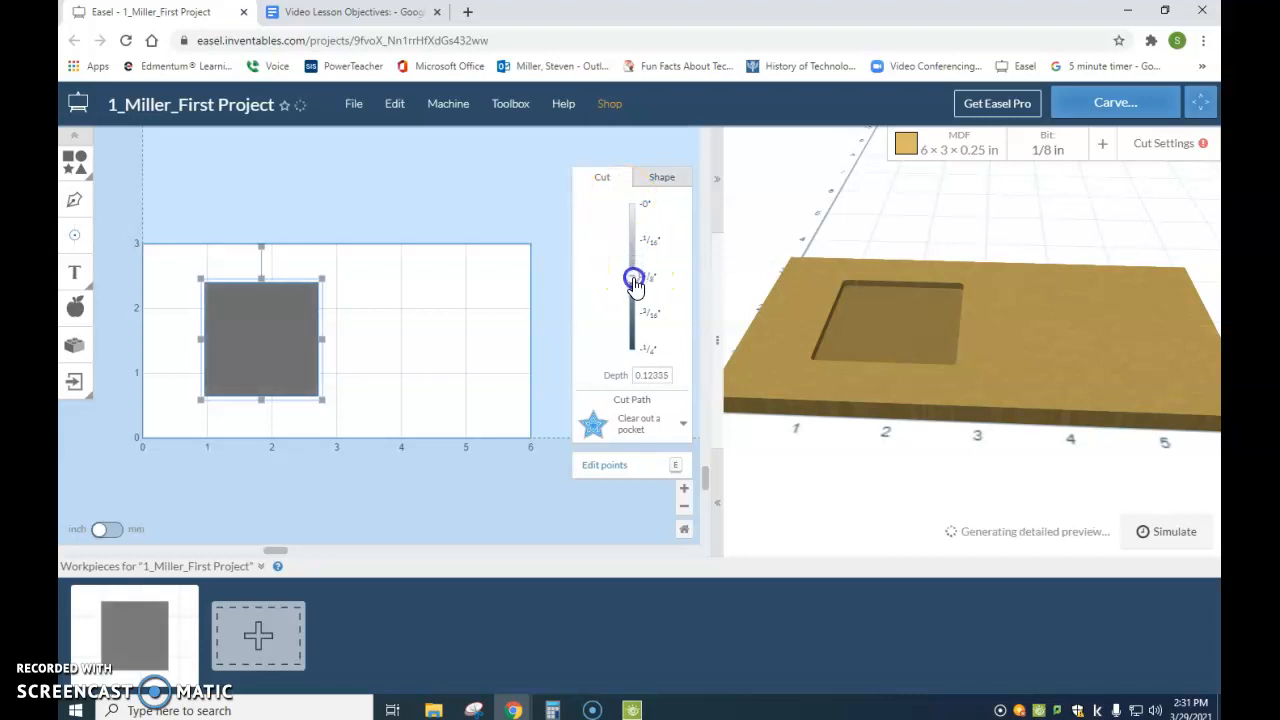
{"action": "left_click_drag", "start_coordinate": [632, 278], "coordinate": [636, 290]}
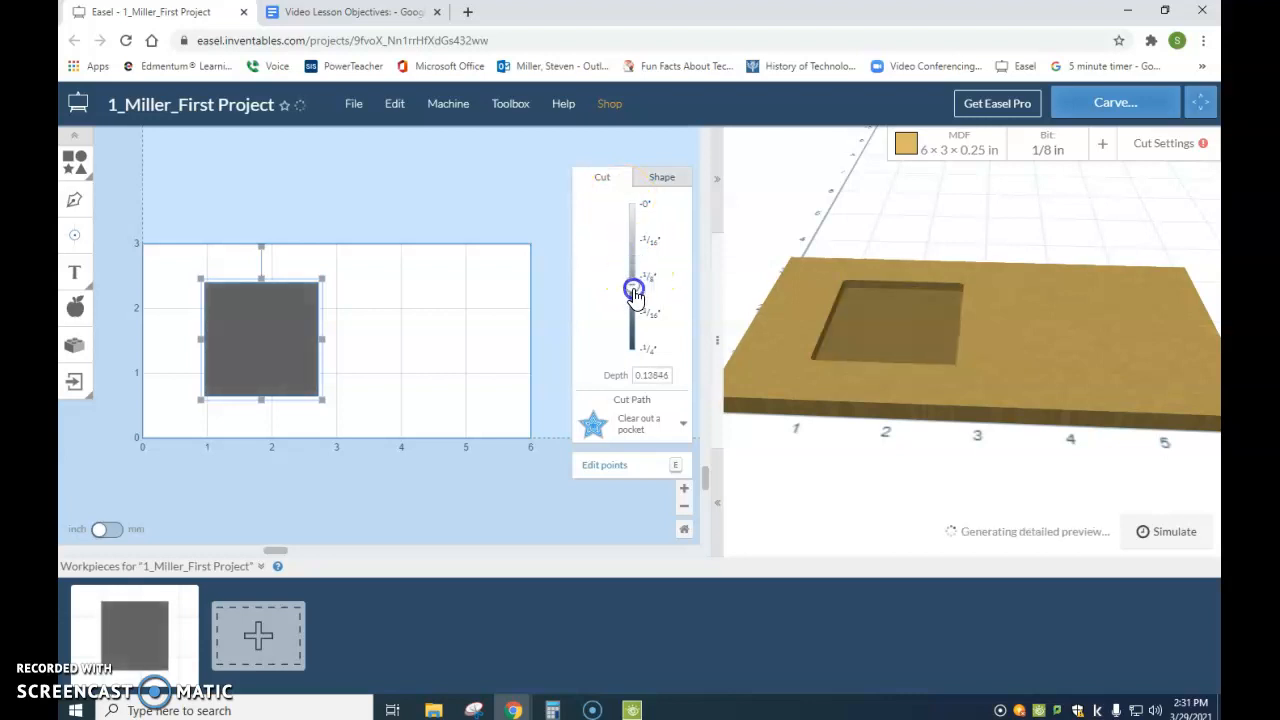
{"action": "left_click_drag", "start_coordinate": [632, 296], "coordinate": [630, 278]}
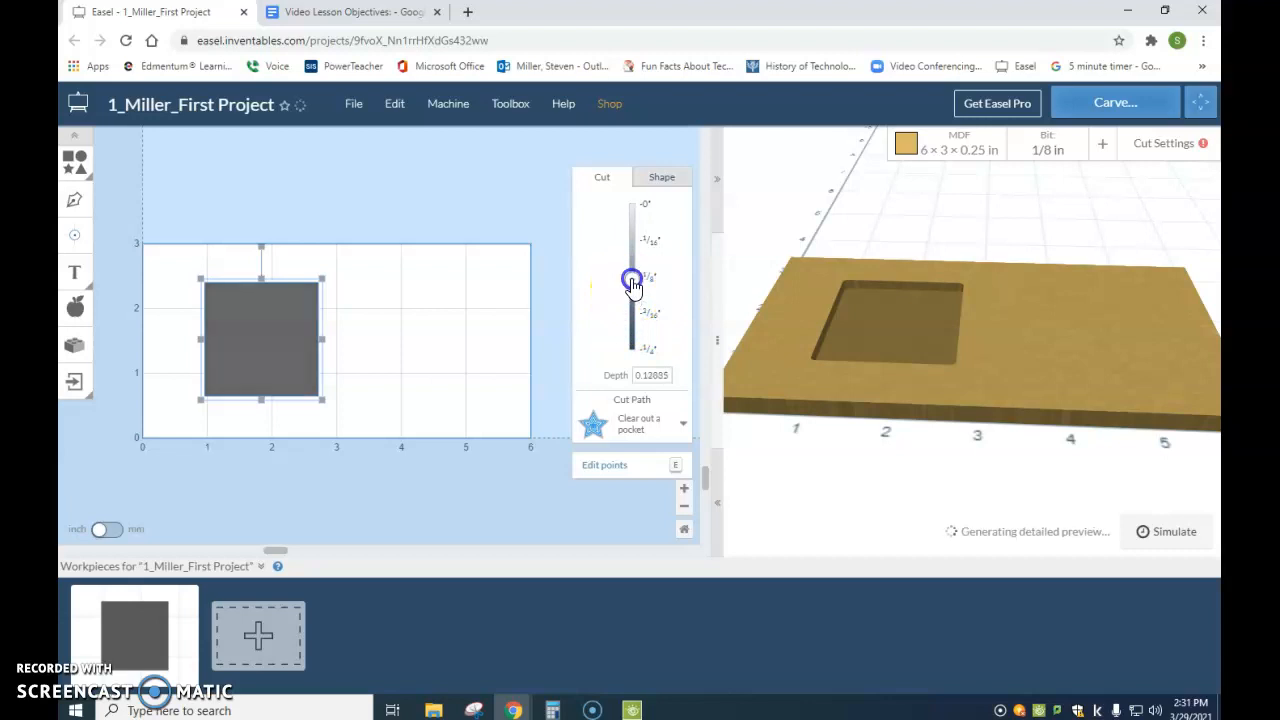
{"action": "left_click_drag", "start_coordinate": [630, 276], "coordinate": [644, 312]}
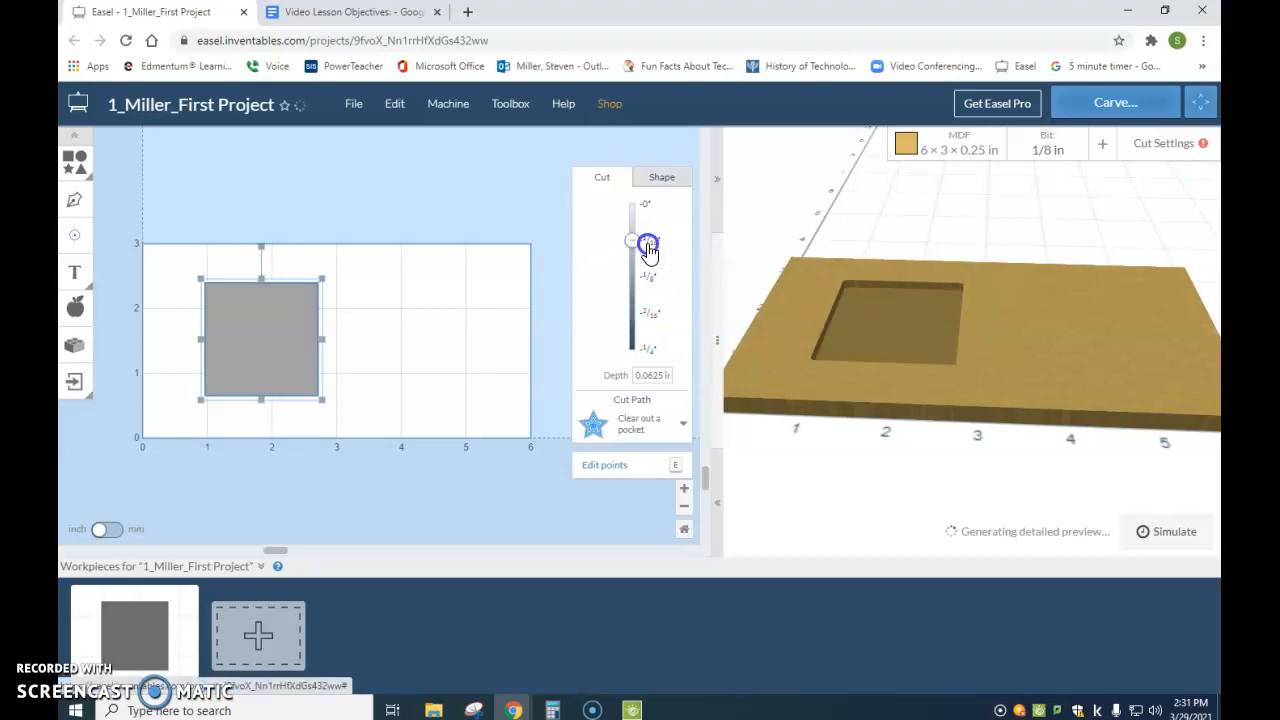
{"action": "left_click_drag", "start_coordinate": [630, 244], "coordinate": [632, 276]}
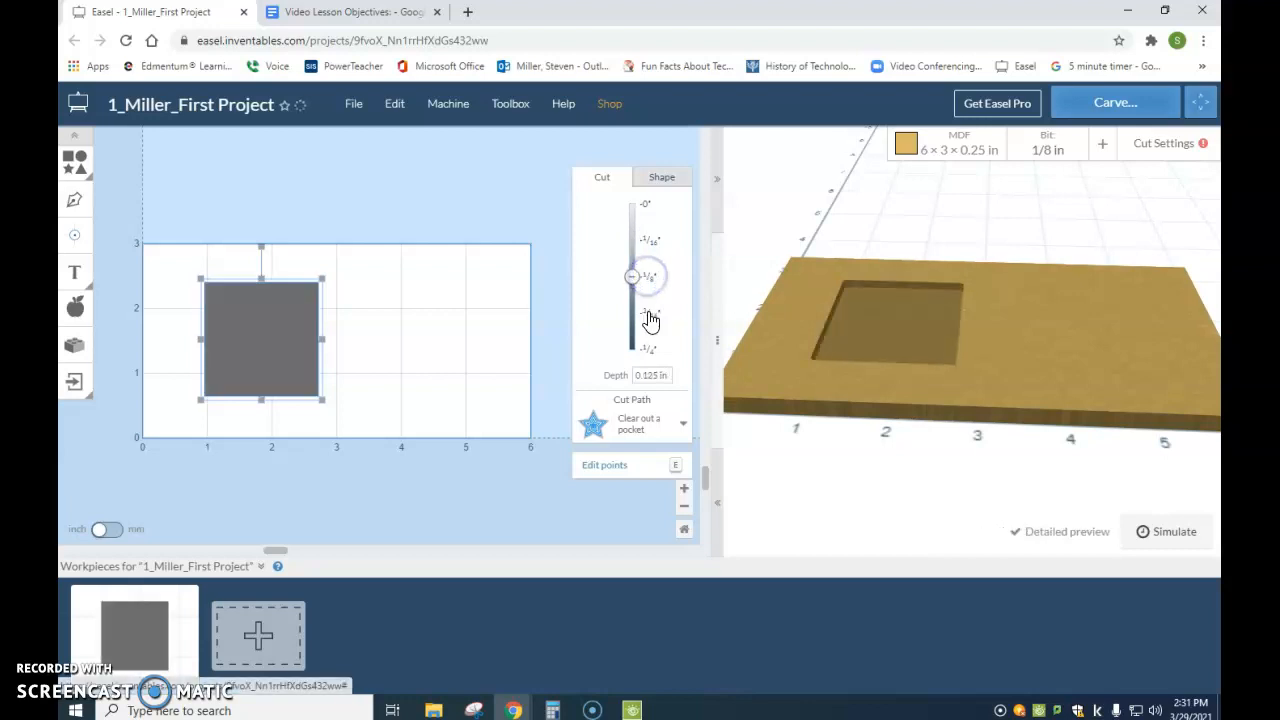
{"action": "left_click_drag", "start_coordinate": [632, 276], "coordinate": [632, 350]}
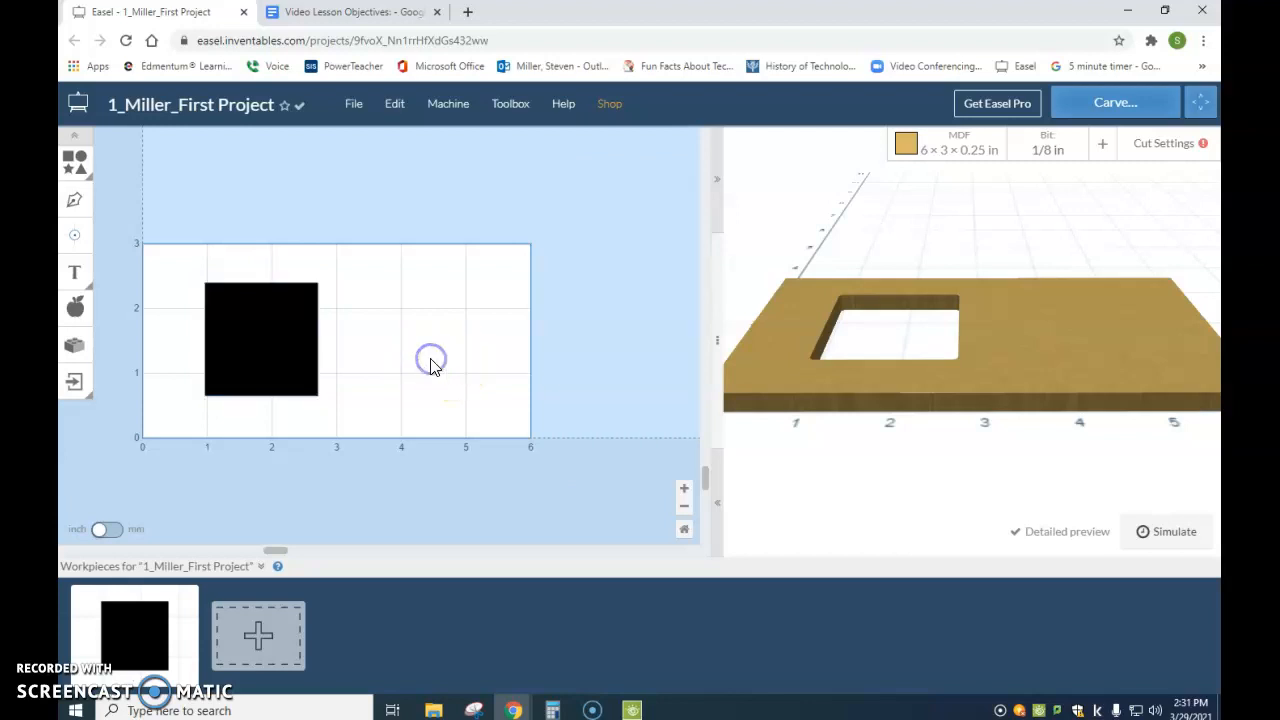
Change the square's cut path to Cut inside shape path.
{"action": "left_click", "coordinate": [260, 338]}
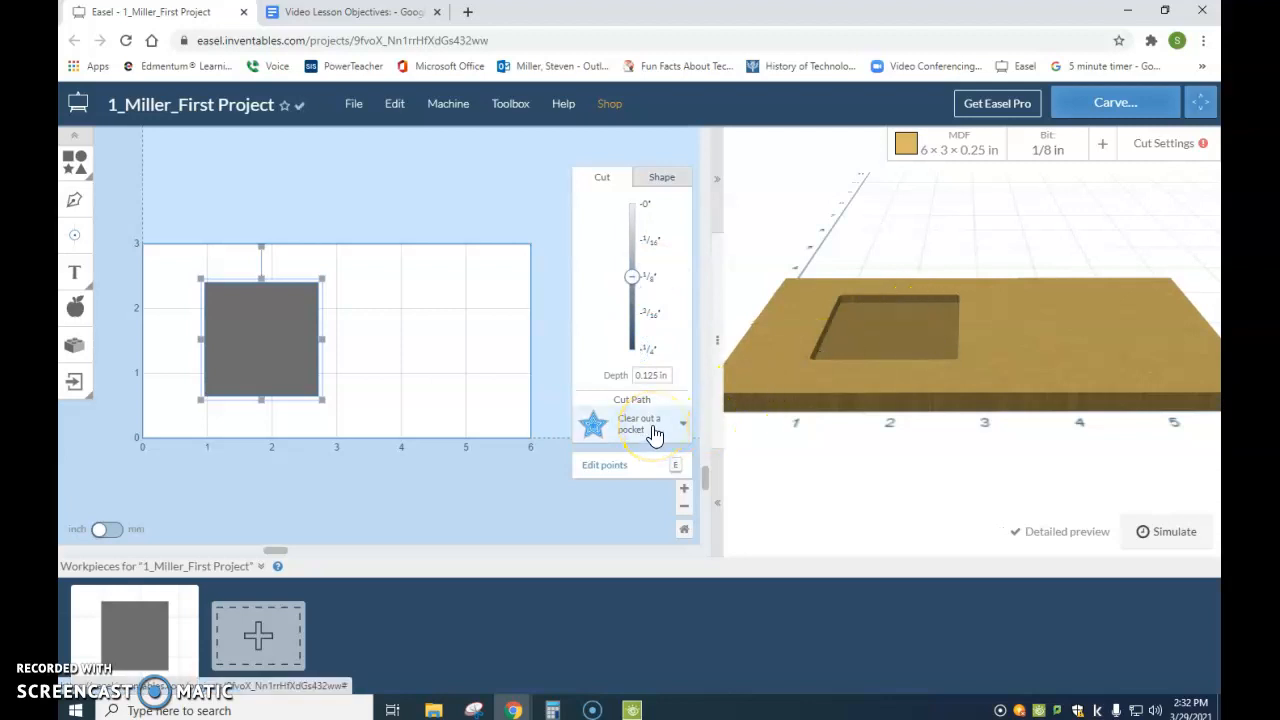
{"action": "left_click", "coordinate": [650, 424]}
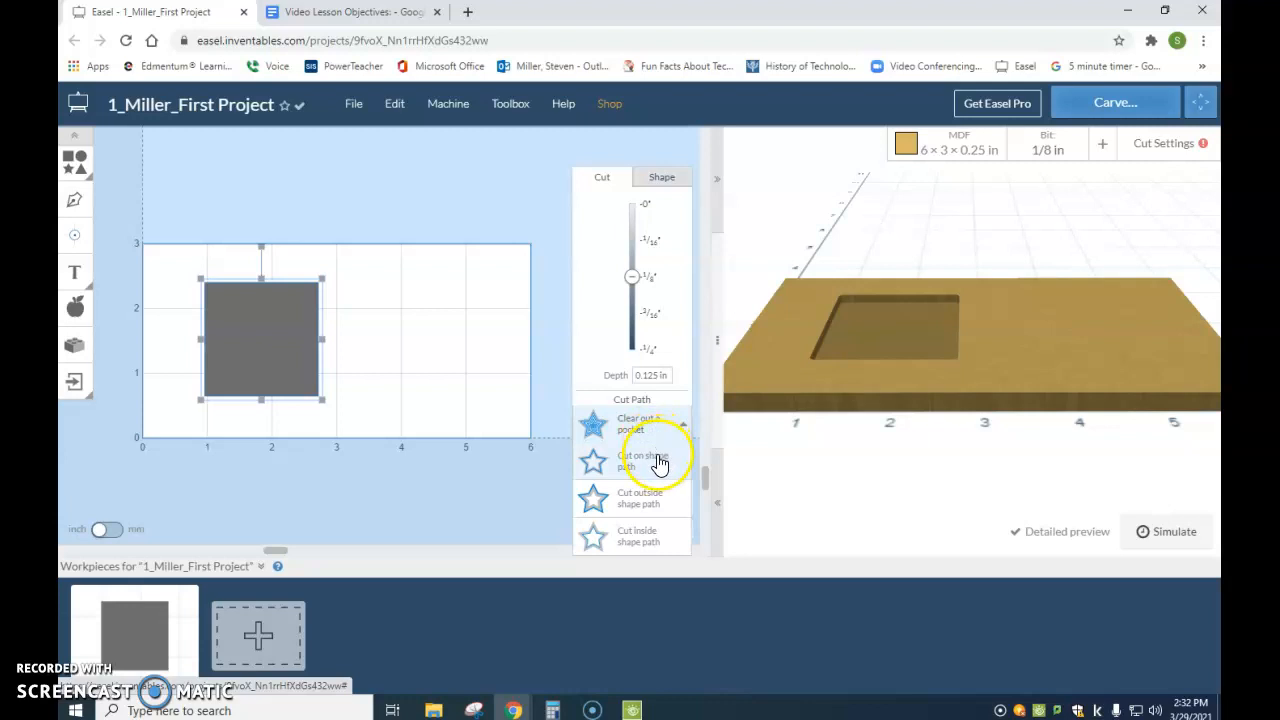
{"action": "left_click", "coordinate": [638, 460]}
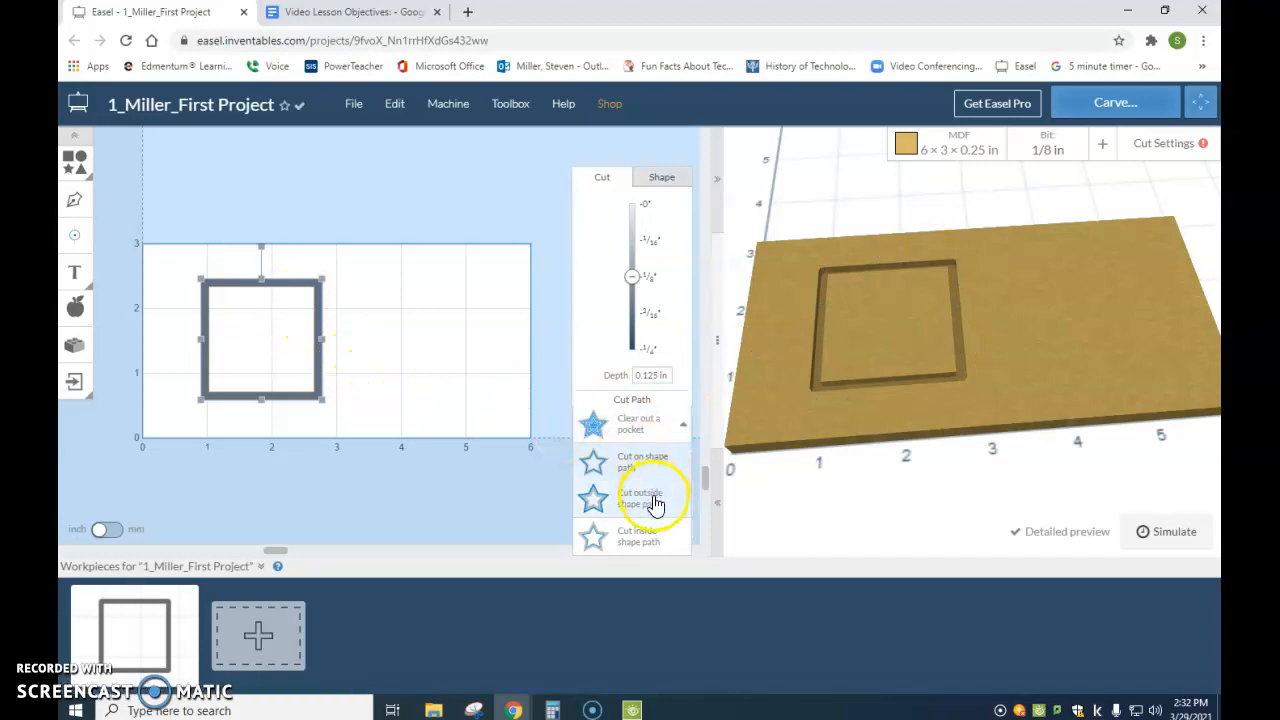
{"action": "left_click", "coordinate": [640, 498]}
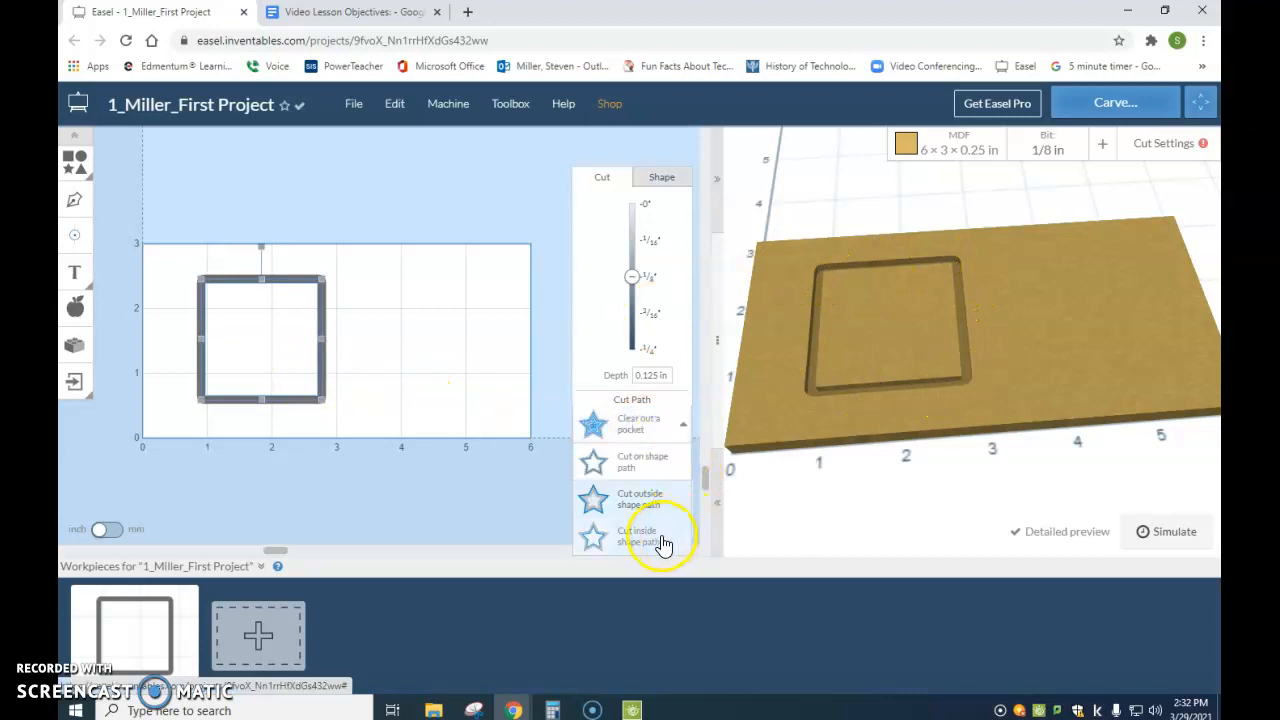
{"action": "left_click", "coordinate": [640, 536]}
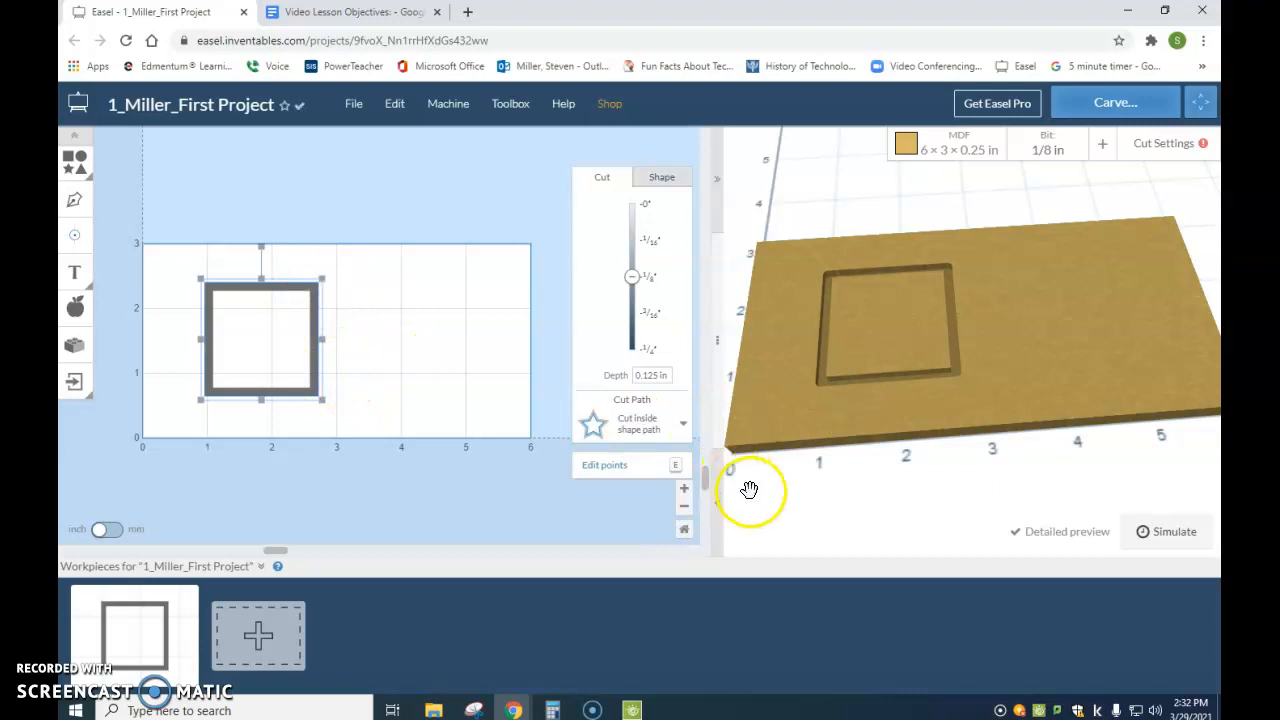
{"action": "mouse_move", "coordinate": [1048, 150]}
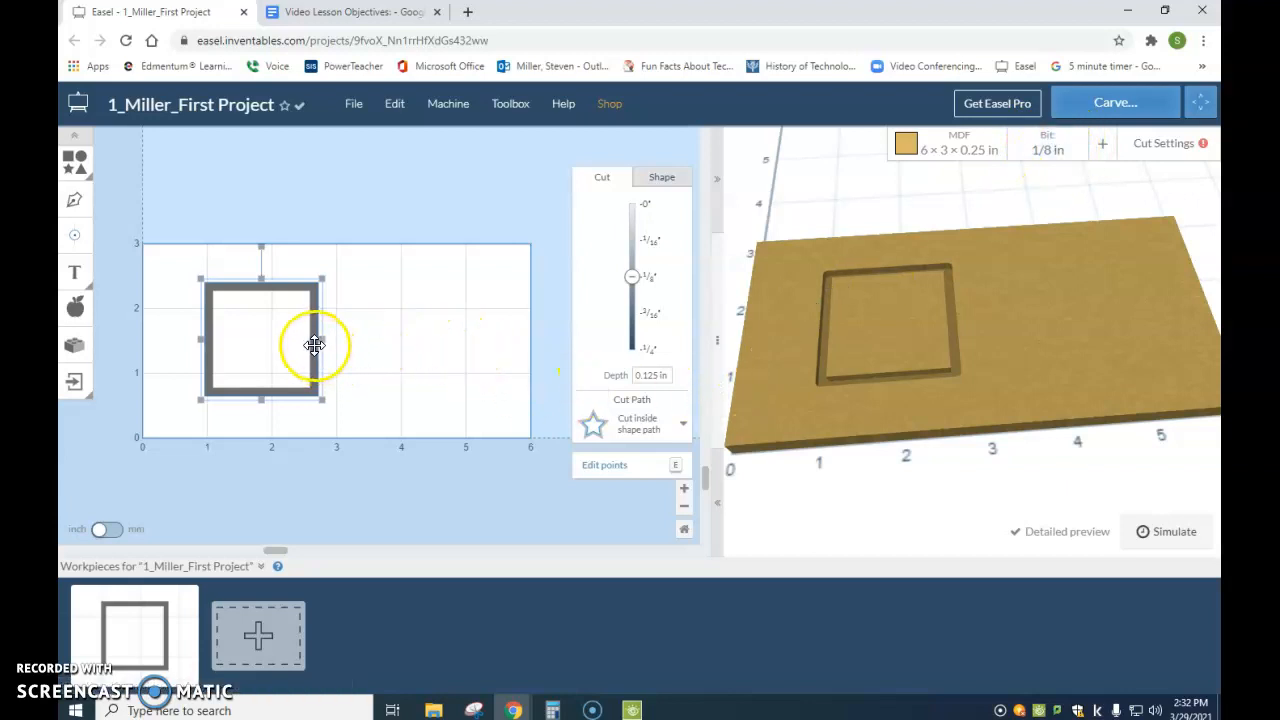
Resize the square into a wide rectangular border near the board edges.
{"action": "left_click_drag", "start_coordinate": [316, 344], "coordinate": [240, 338]}
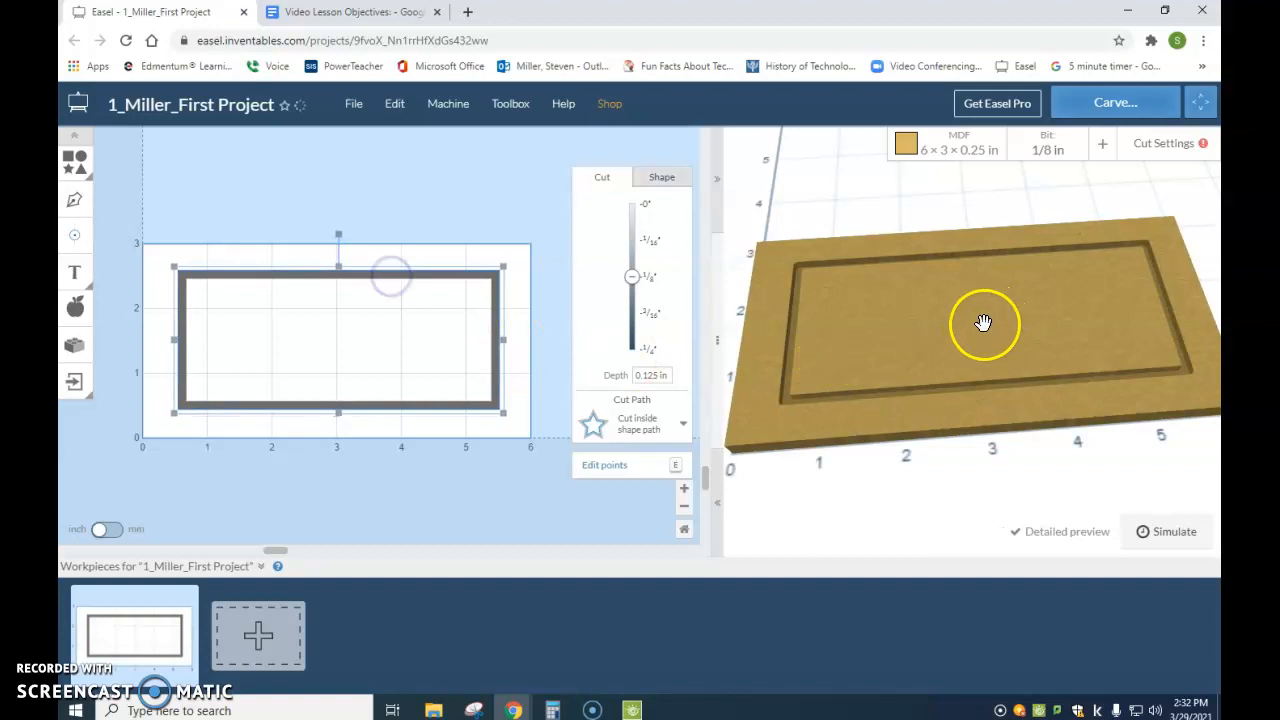
{"action": "mouse_move", "coordinate": [76, 272]}
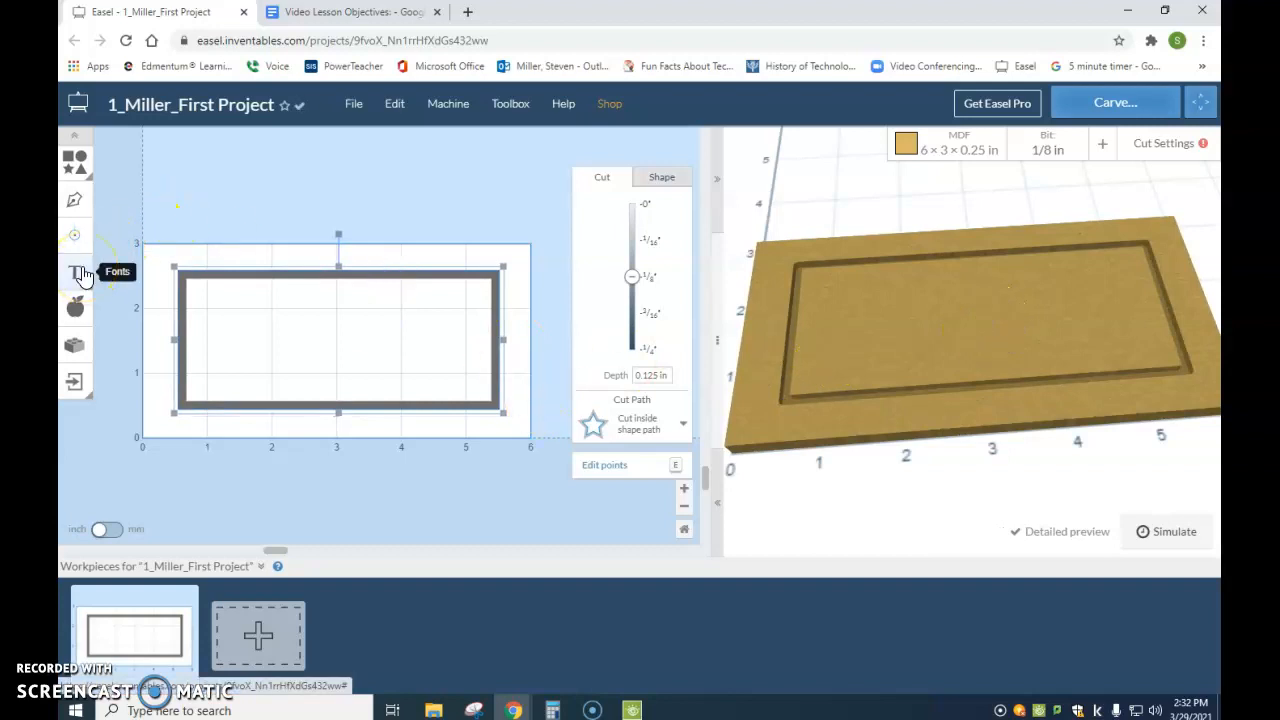
Add the text MILLER in Homestead font inside the border.
{"action": "left_click", "coordinate": [76, 272]}
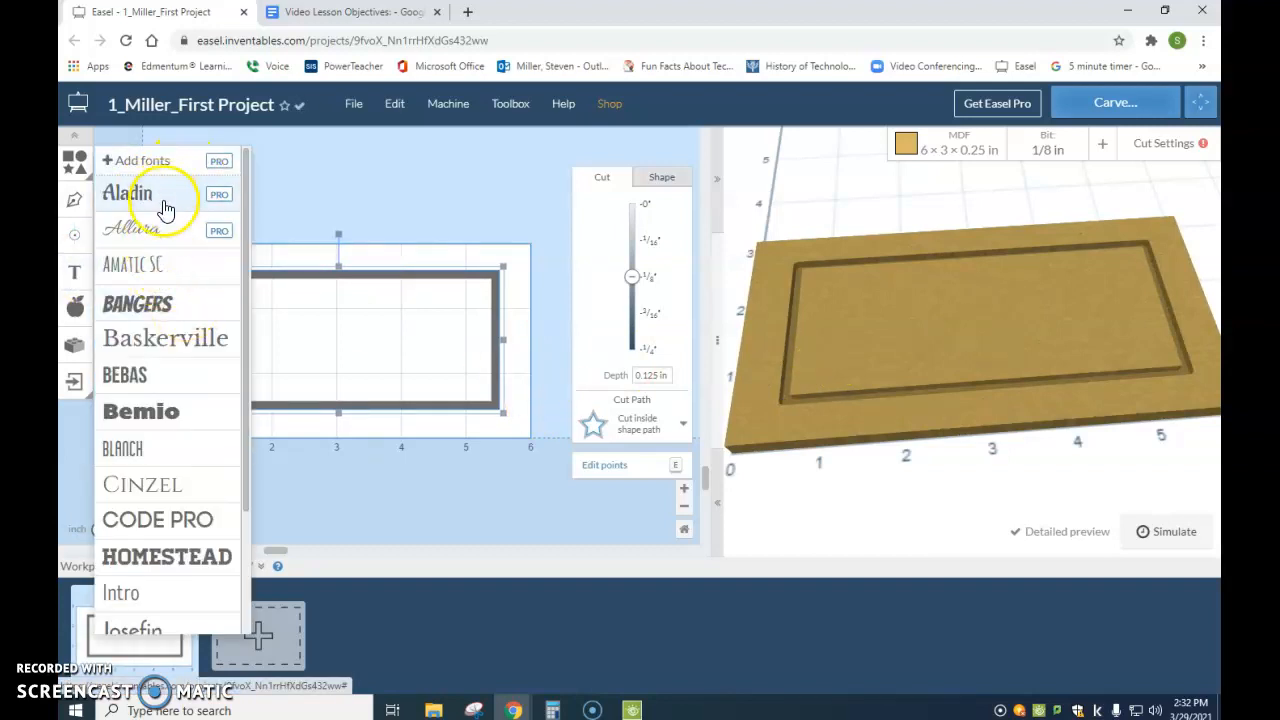
{"action": "mouse_move", "coordinate": [148, 456]}
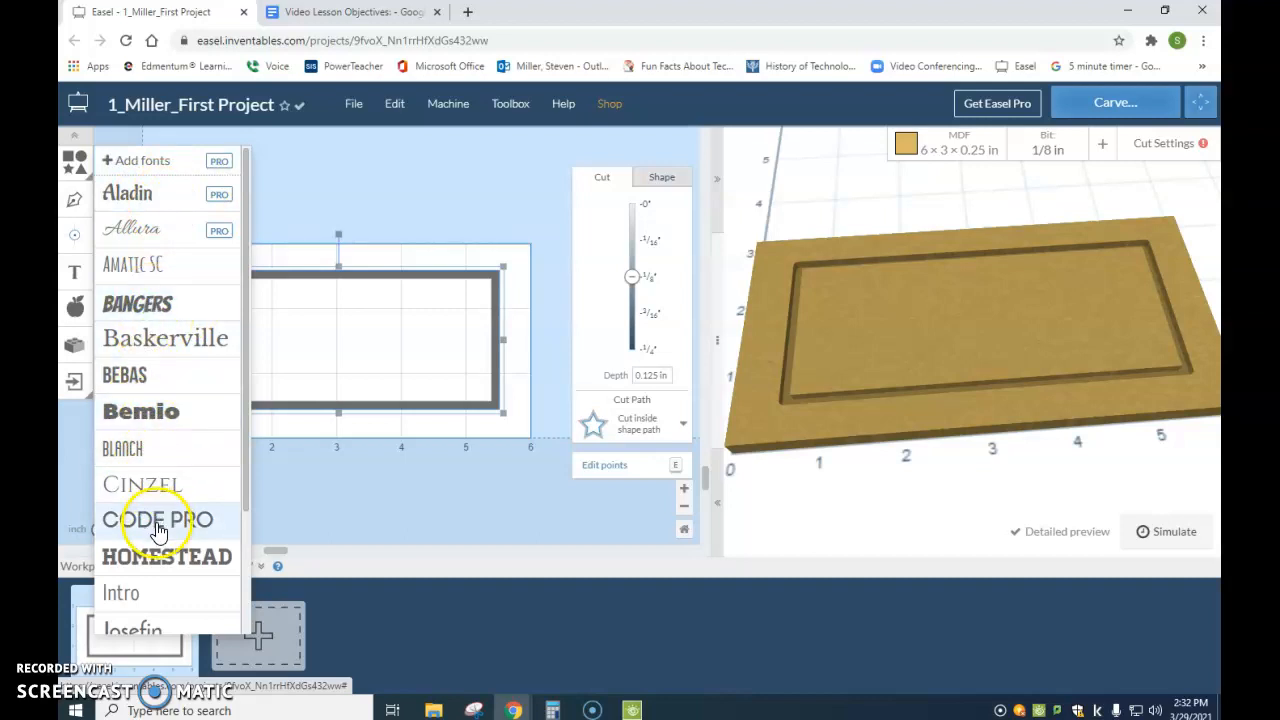
{"action": "scroll", "scroll_direction": "down", "scroll_amount": 3}
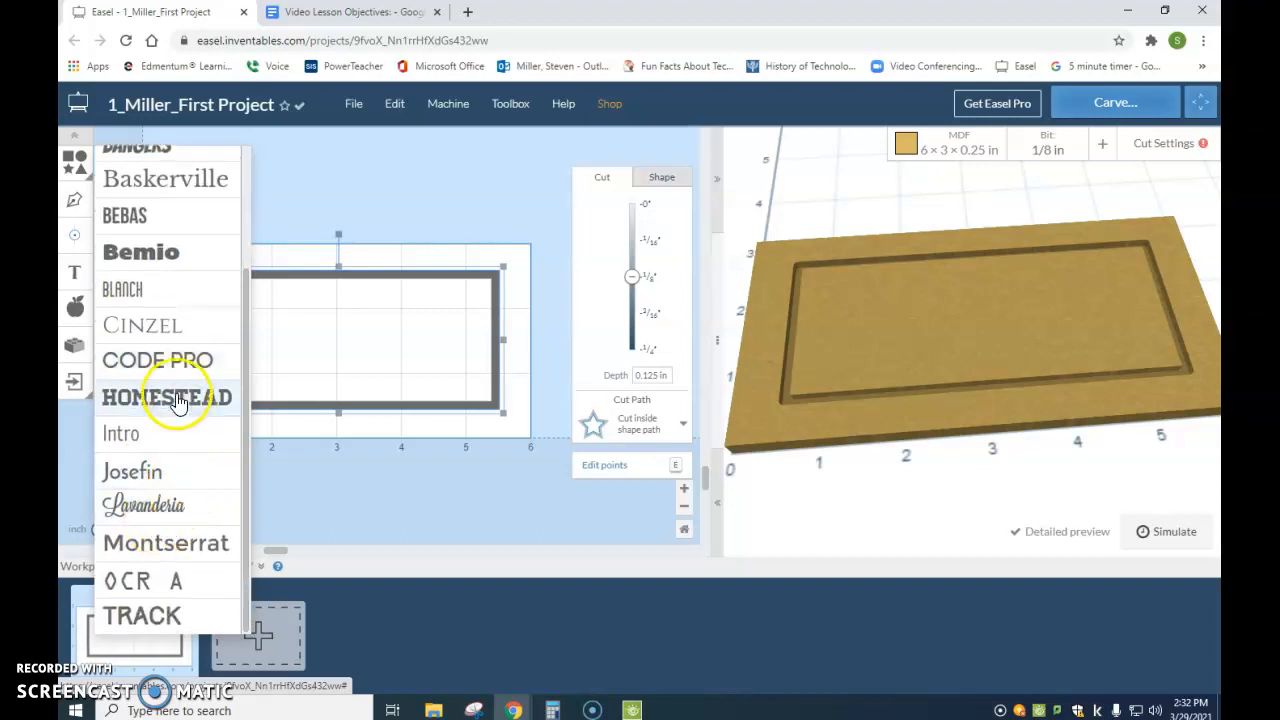
{"action": "left_click", "coordinate": [168, 396]}
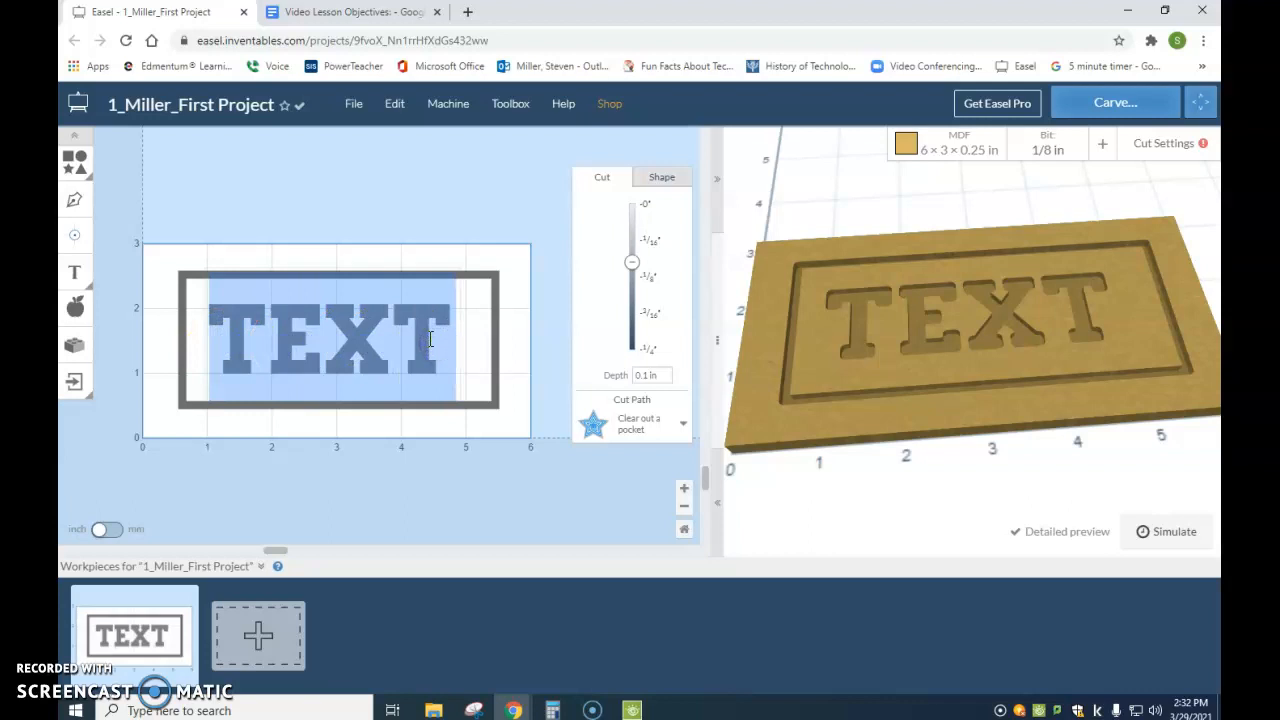
{"action": "type", "text": "MILLER"}
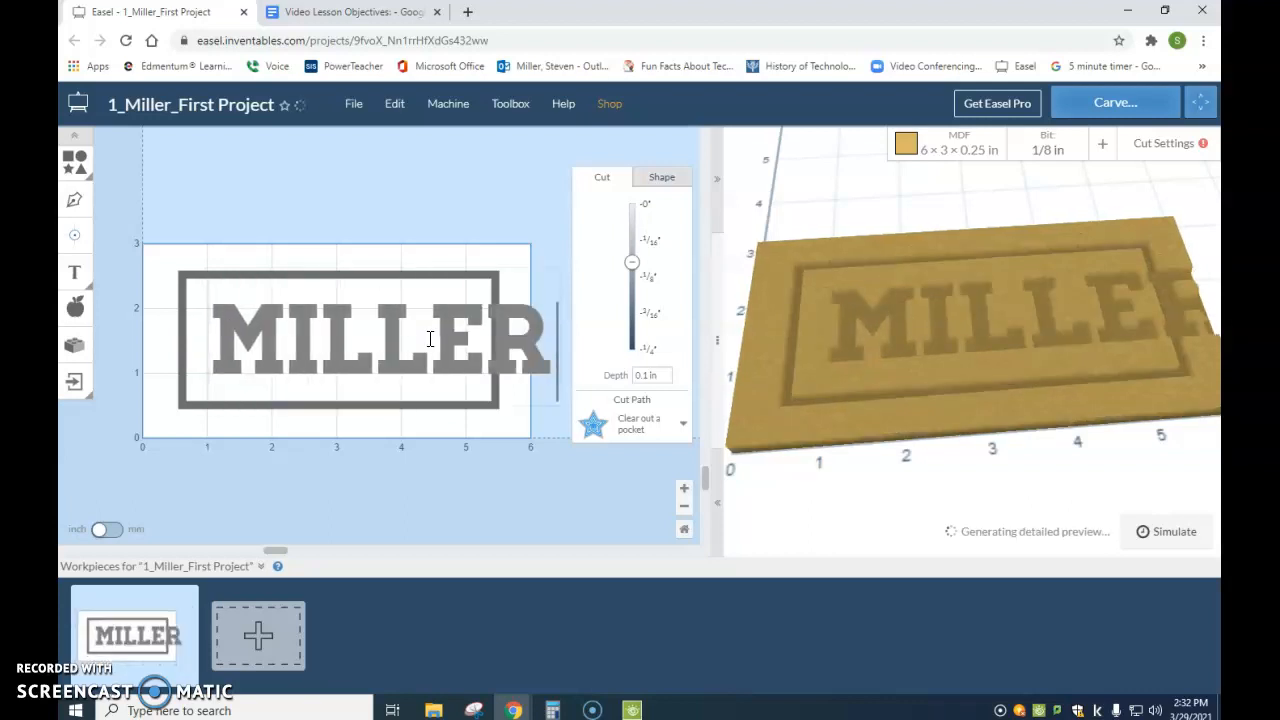
{"action": "left_click", "coordinate": [372, 340]}
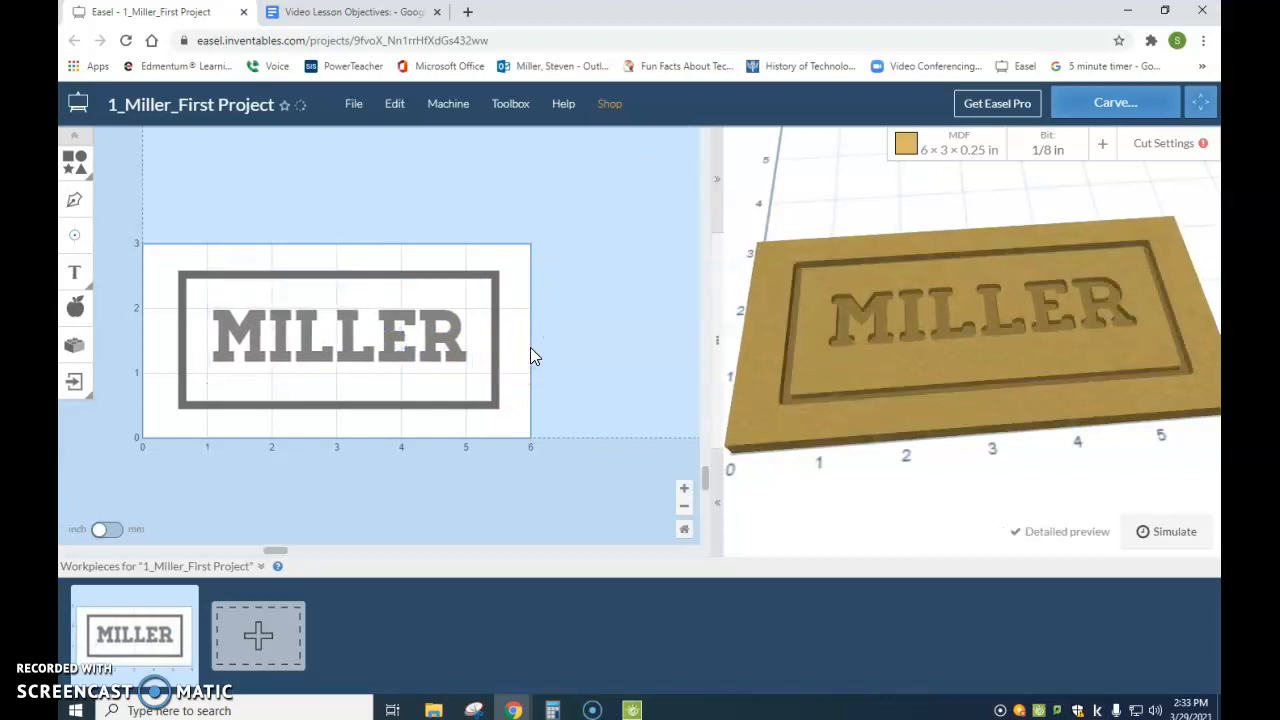
Orbit the 3D preview to look straight down on the carved MILLER nameplate.
{"action": "left_click_drag", "start_coordinate": [530, 356], "coordinate": [914, 440]}
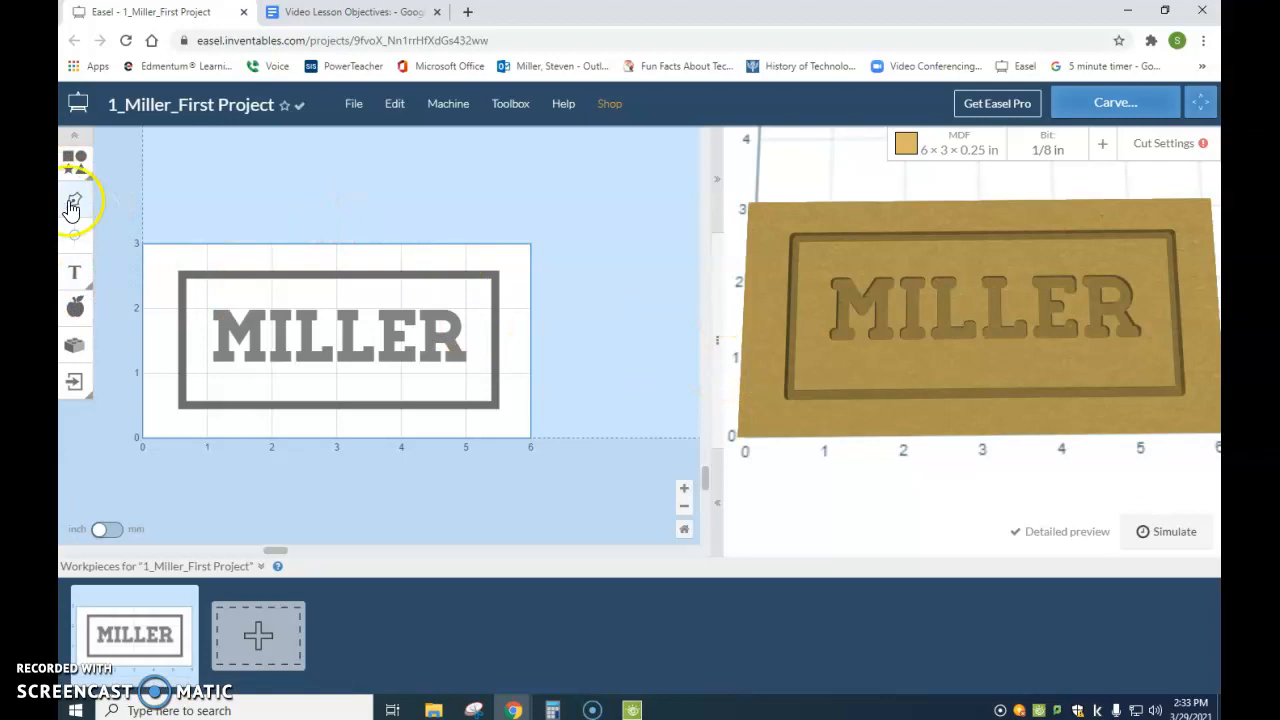
{"action": "mouse_move", "coordinate": [74, 200]}
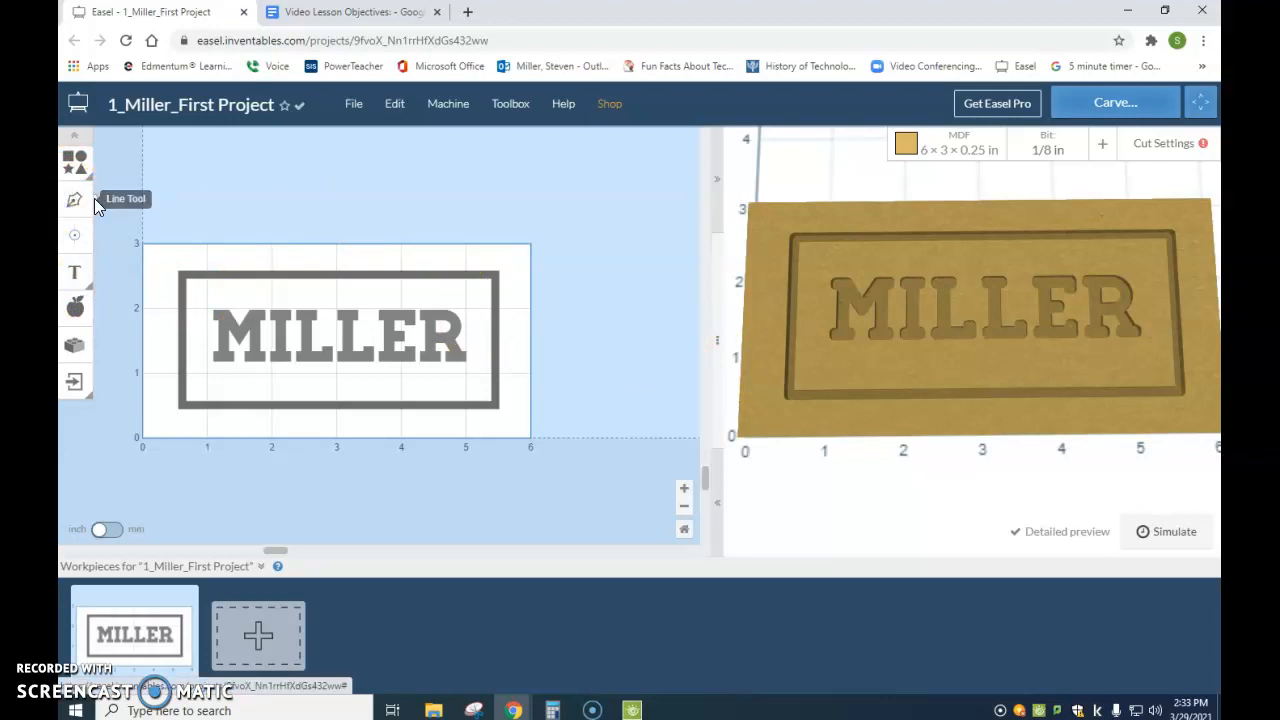
{"action": "left_click_drag", "start_coordinate": [160, 252], "coordinate": [320, 256]}
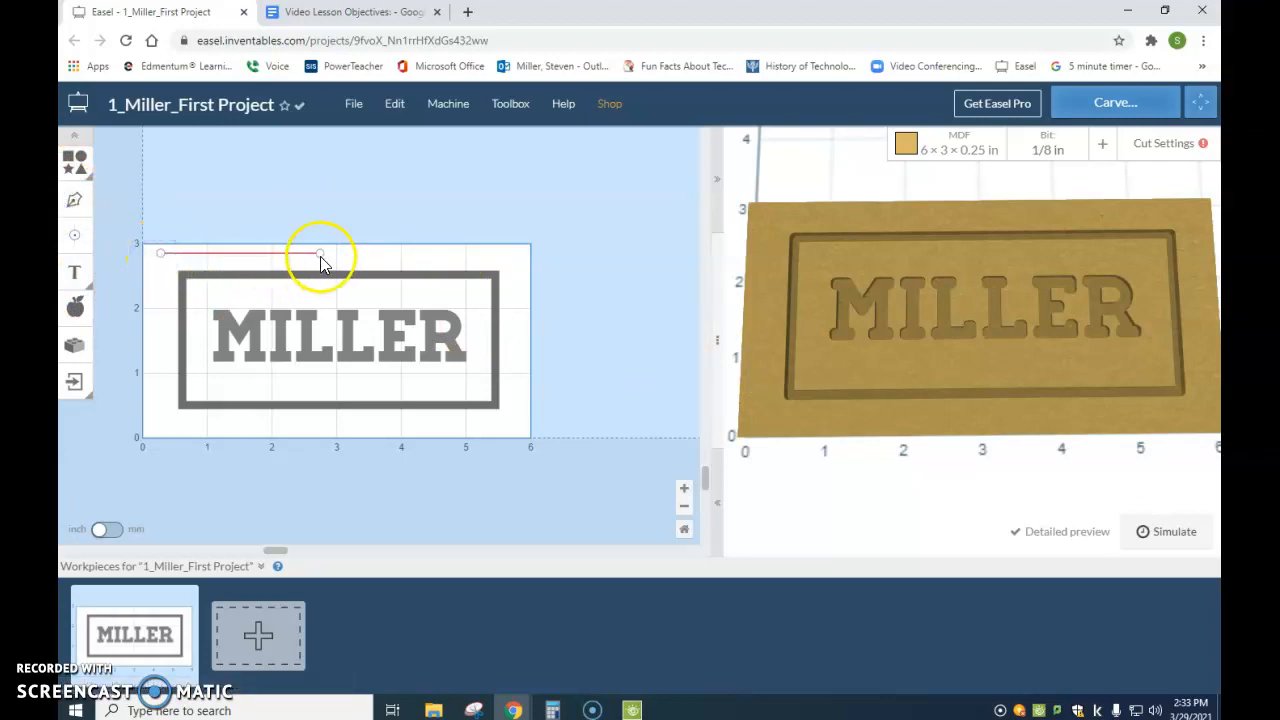
{"action": "left_click_drag", "start_coordinate": [320, 256], "coordinate": [220, 276]}
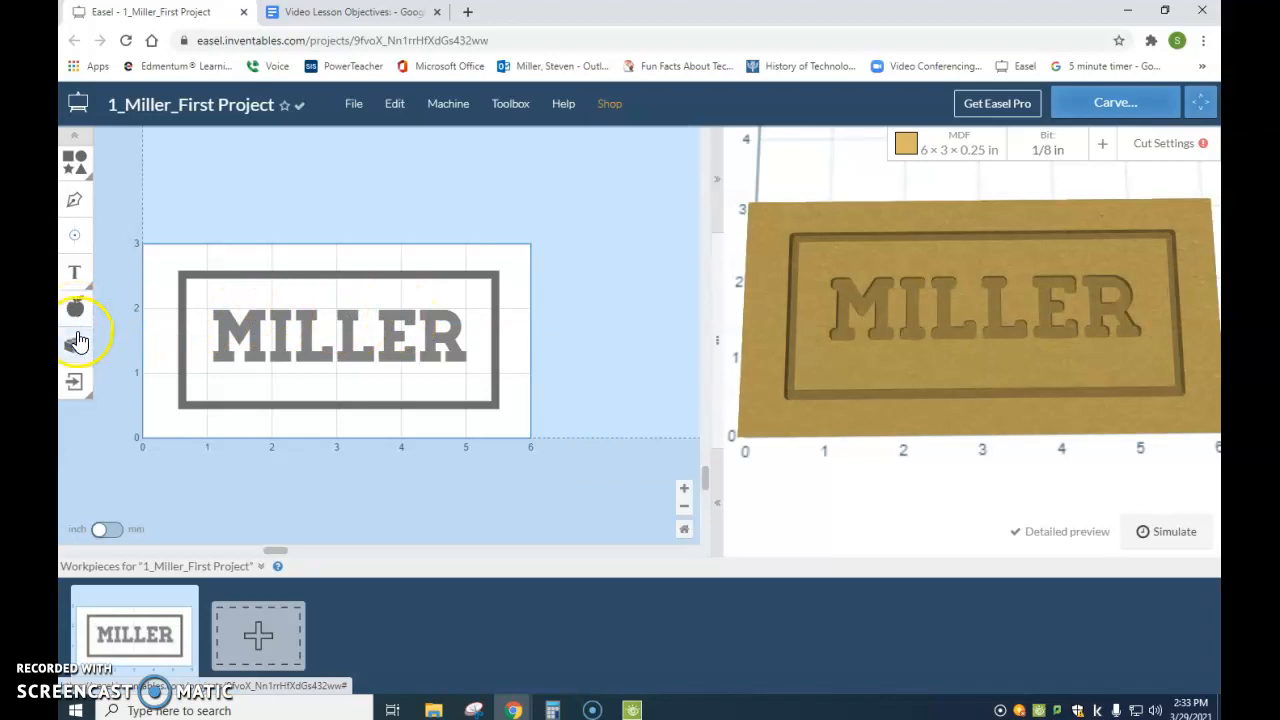
{"action": "mouse_move", "coordinate": [76, 344]}
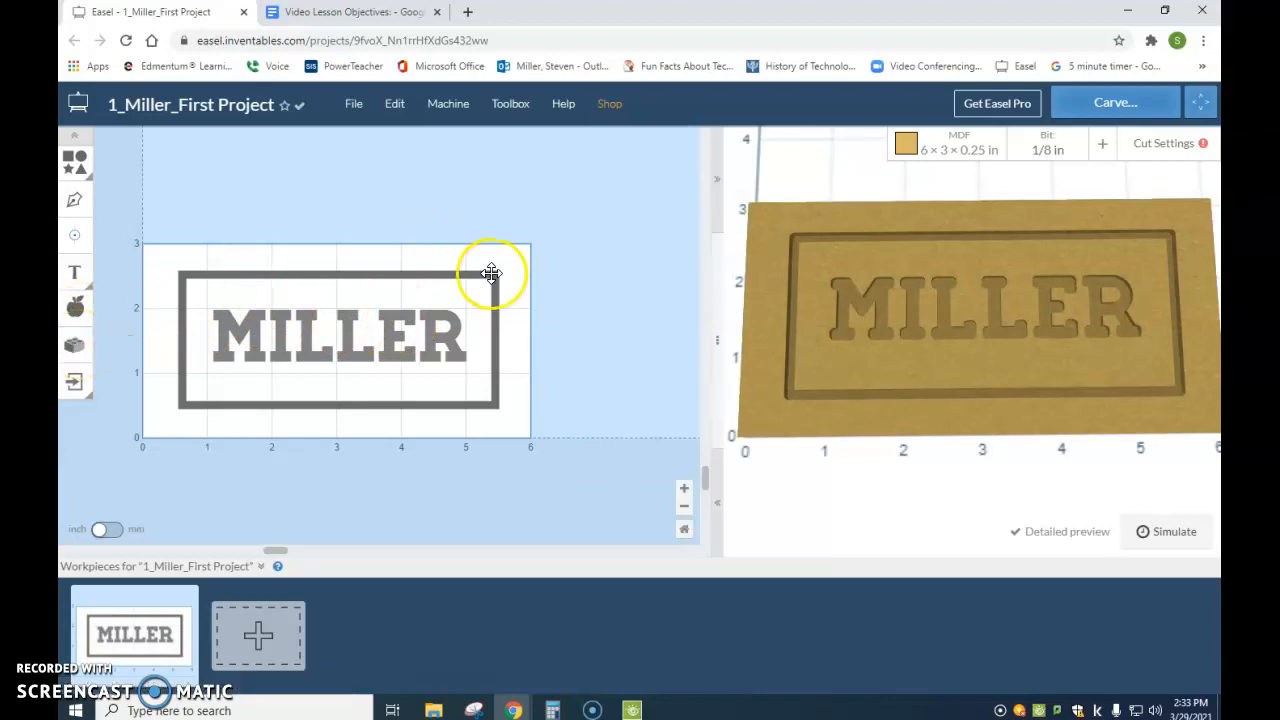
{"action": "mouse_move", "coordinate": [360, 374]}
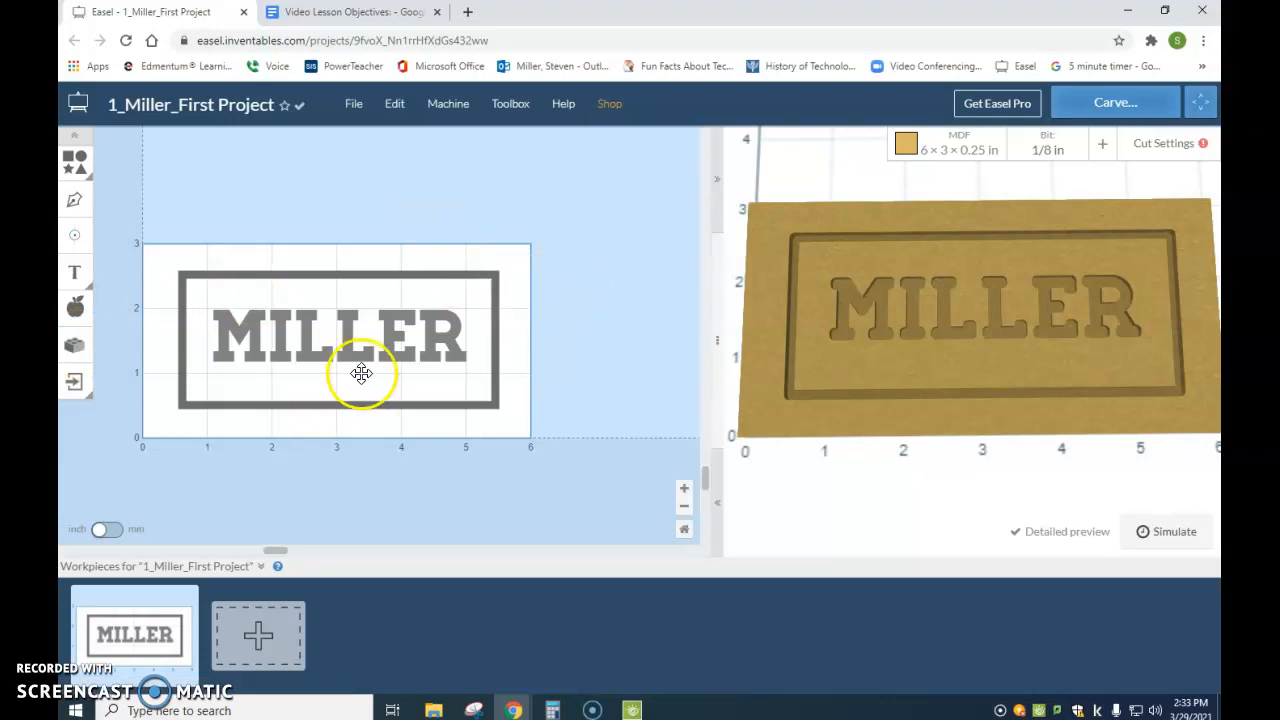
{"action": "mouse_move", "coordinate": [536, 360]}
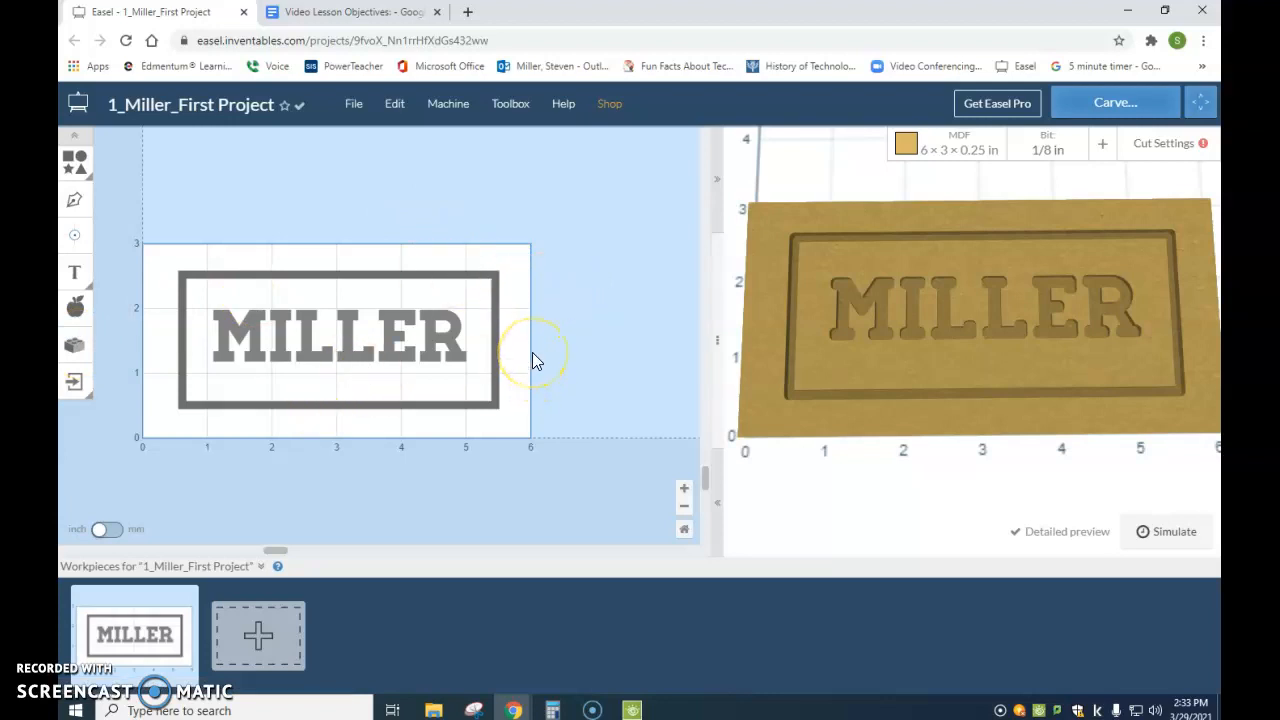